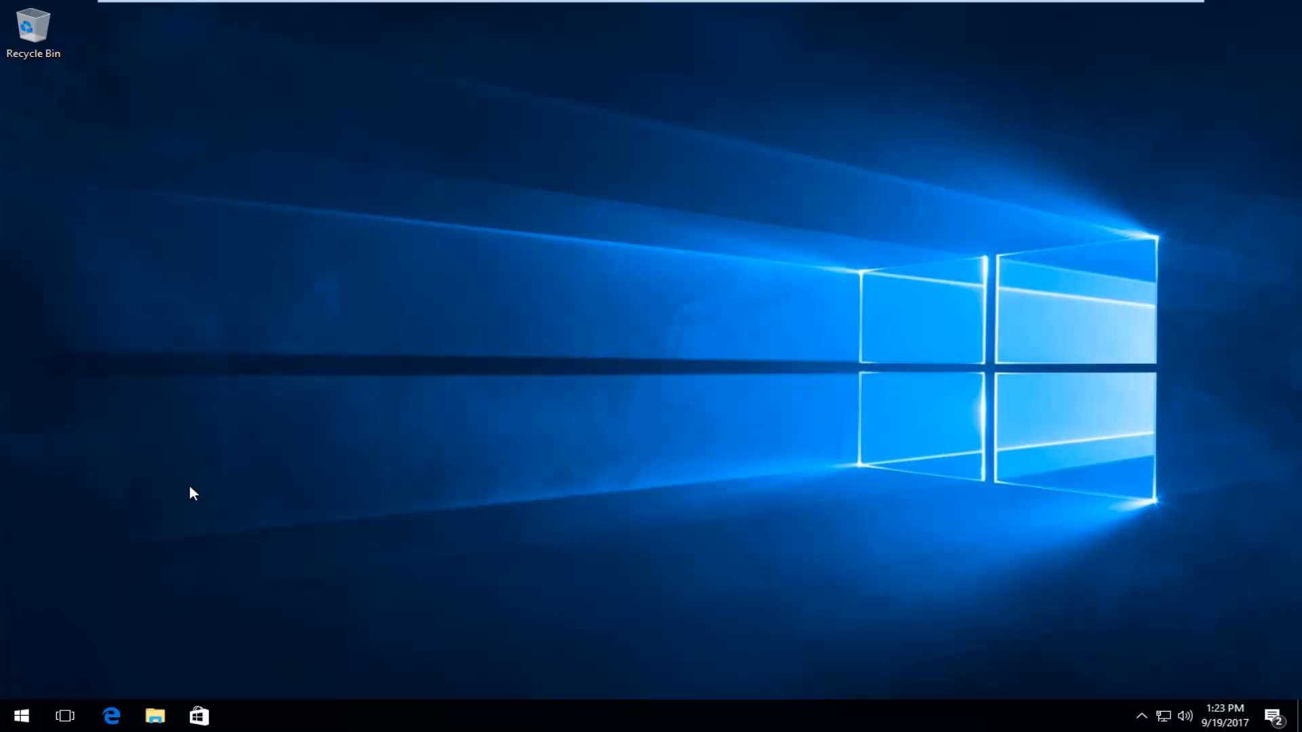
- Open File Explorer on Quick access and display the View tab's layout and show/hide options
left_click(155, 715)
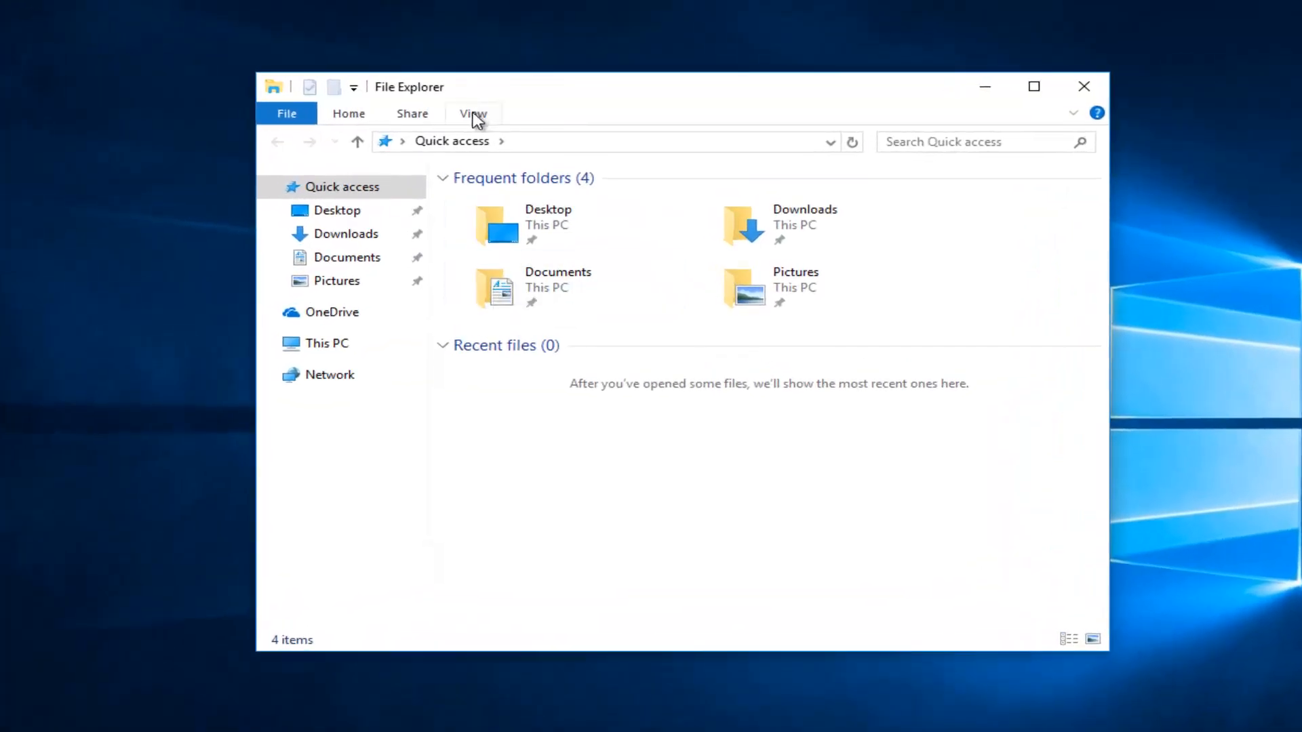
left_click(473, 114)
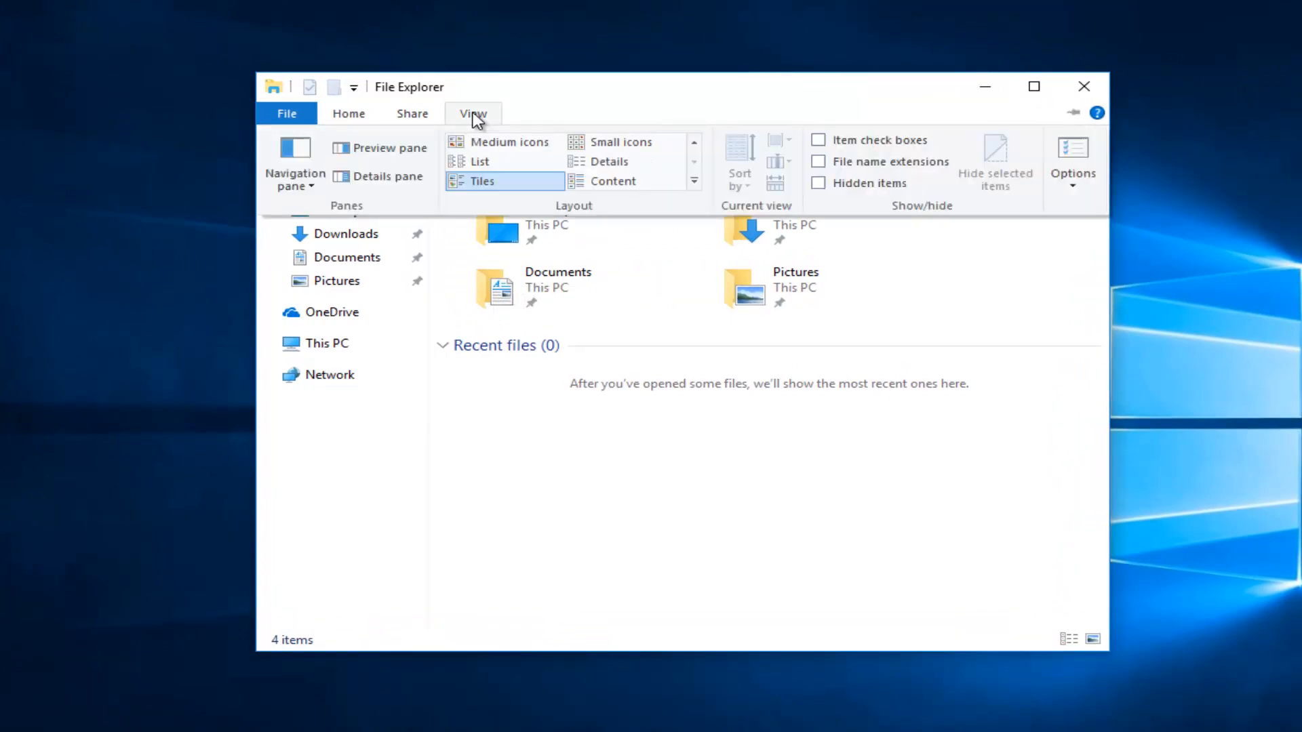
mouse_move(1072, 166)
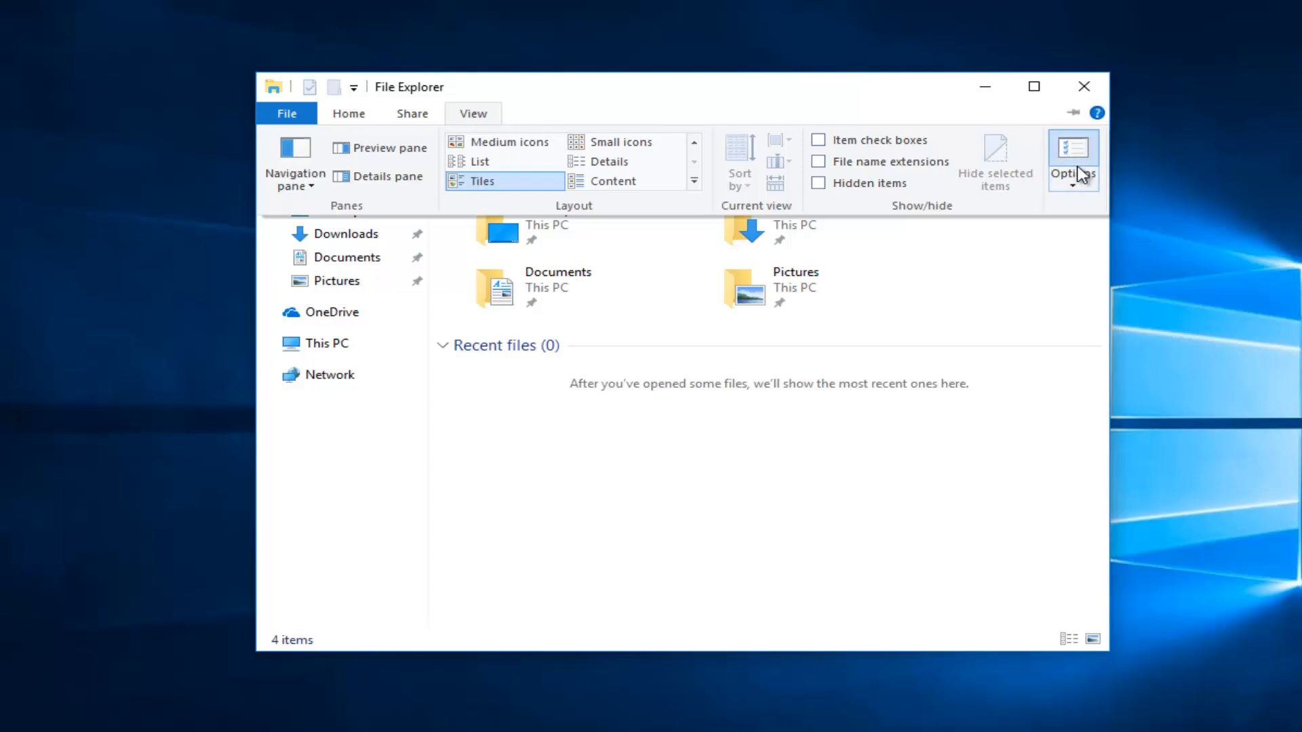
- In Folder Options, select 'Show hidden files, folders, and drives'
left_click(1072, 158)
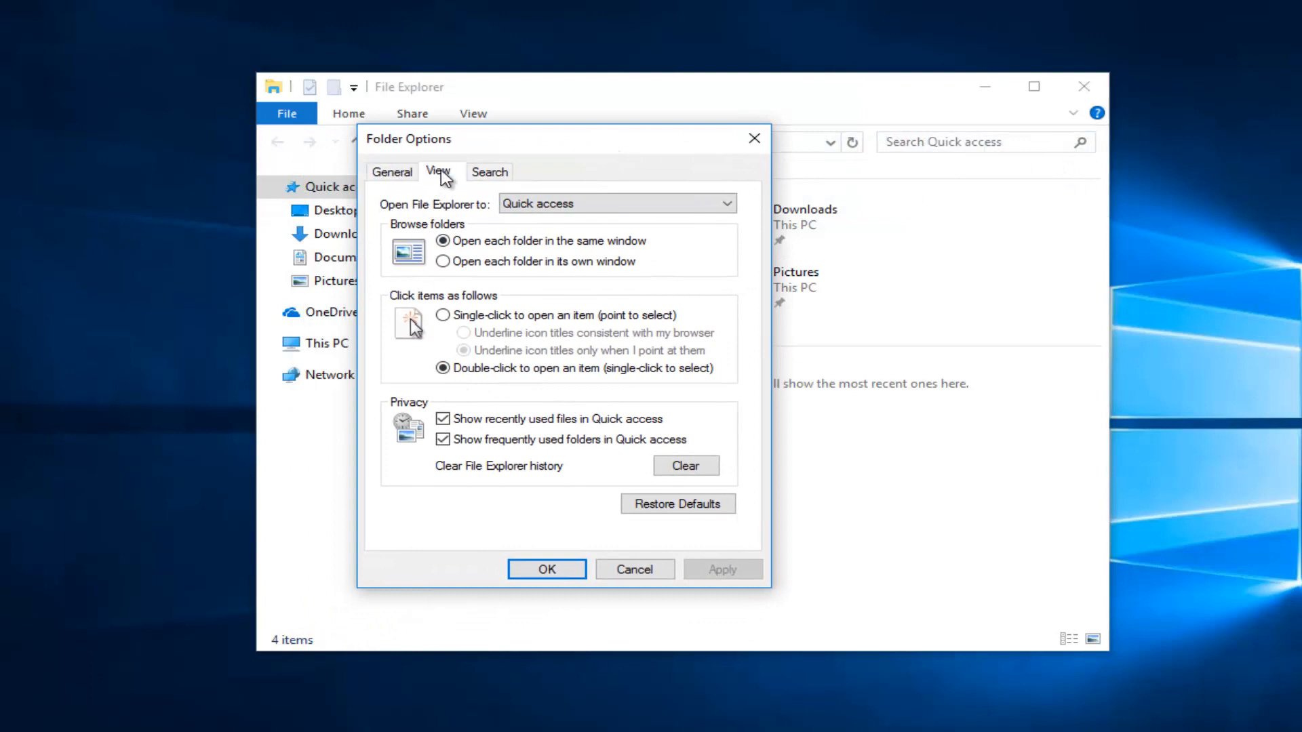
left_click(437, 172)
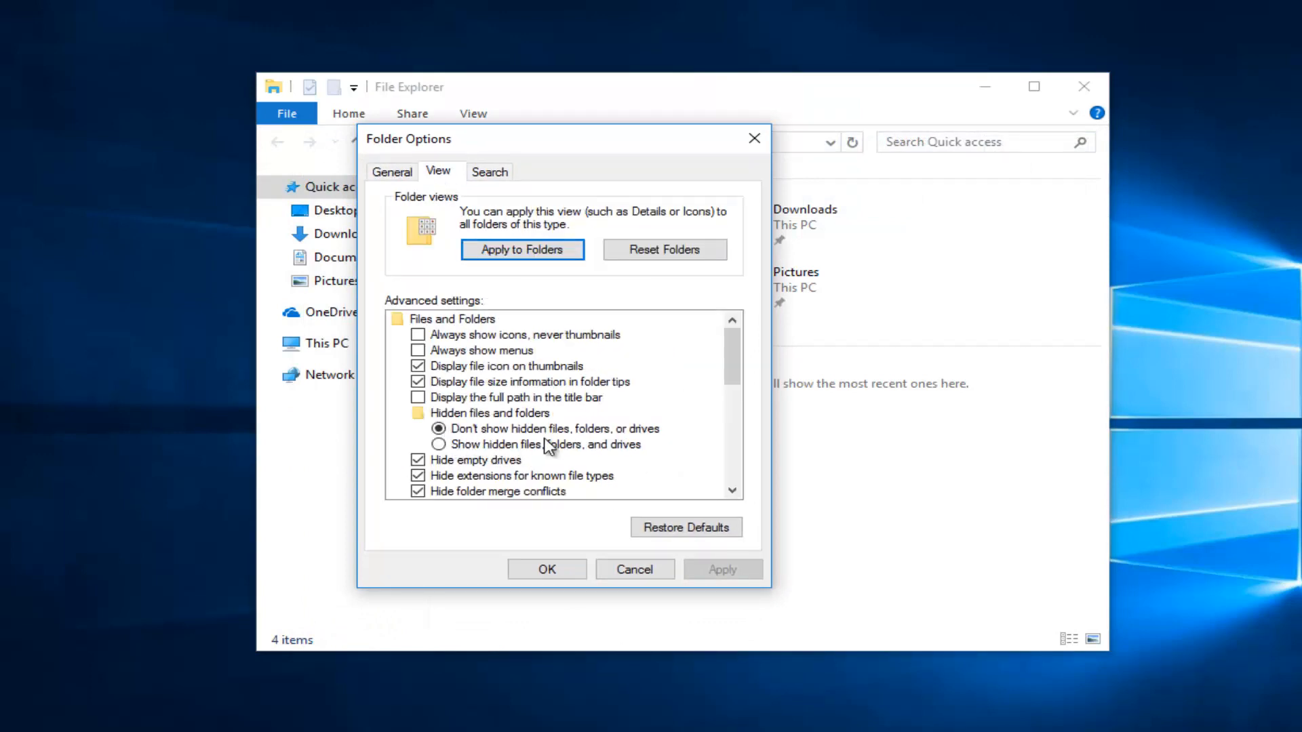
left_click(438, 444)
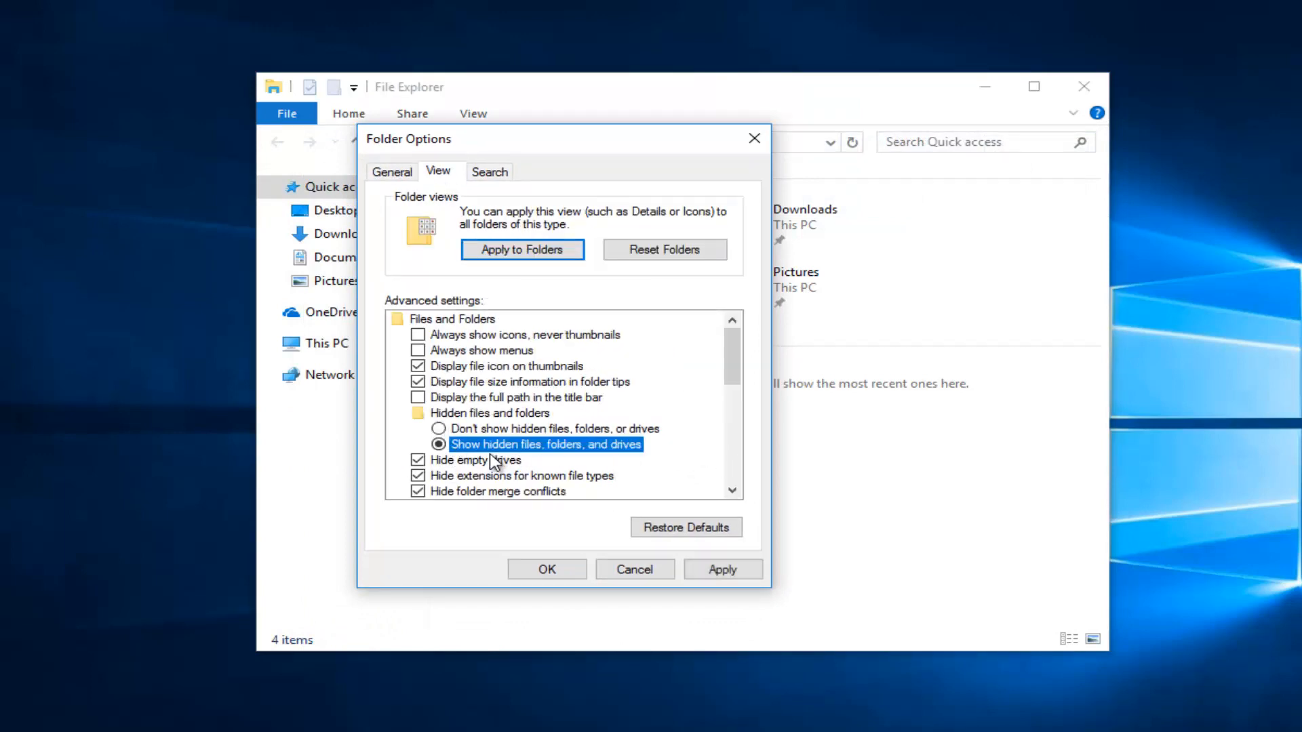
mouse_move(739, 252)
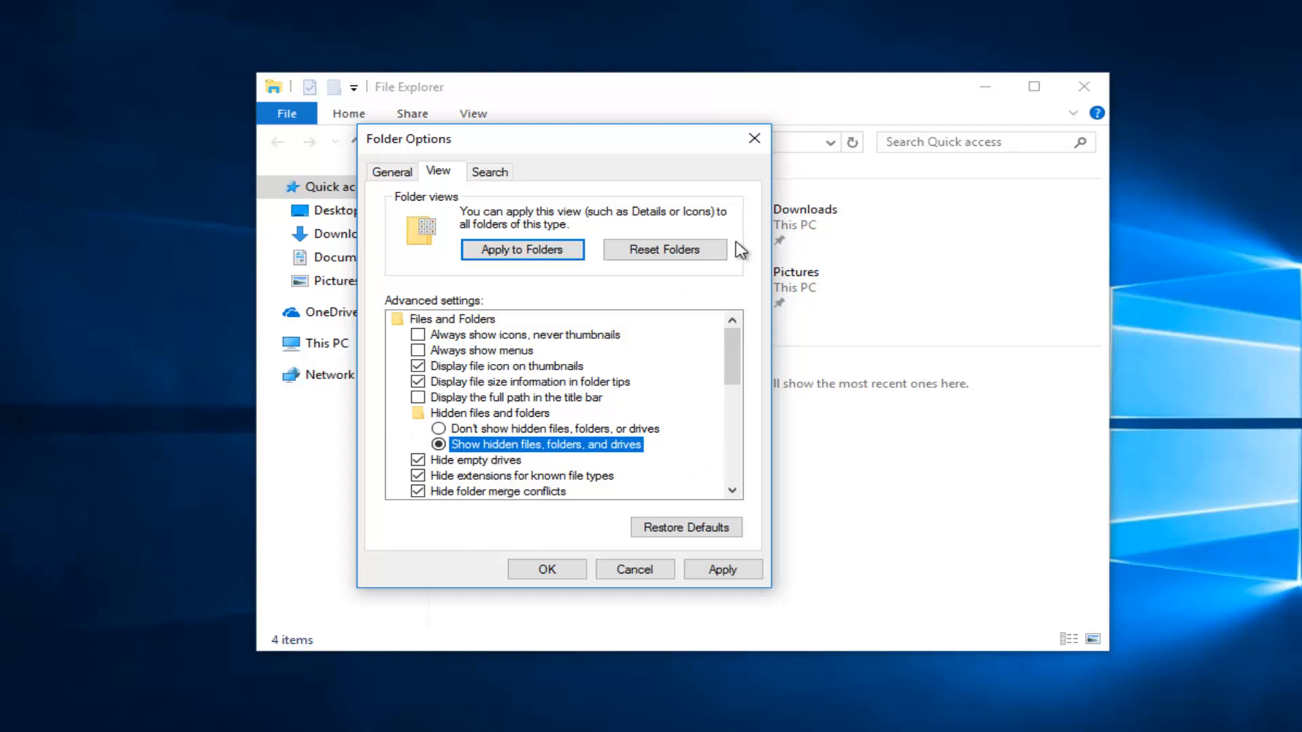
mouse_move(927, 304)
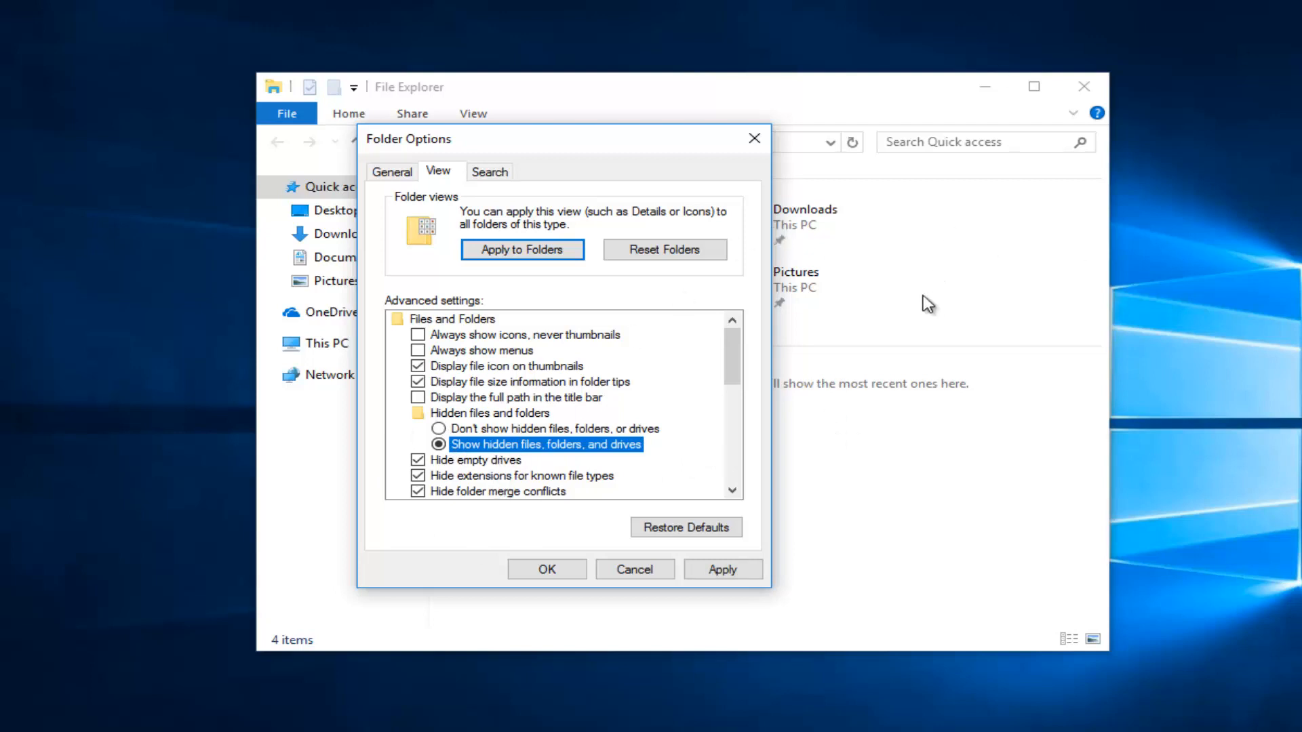
mouse_move(399, 192)
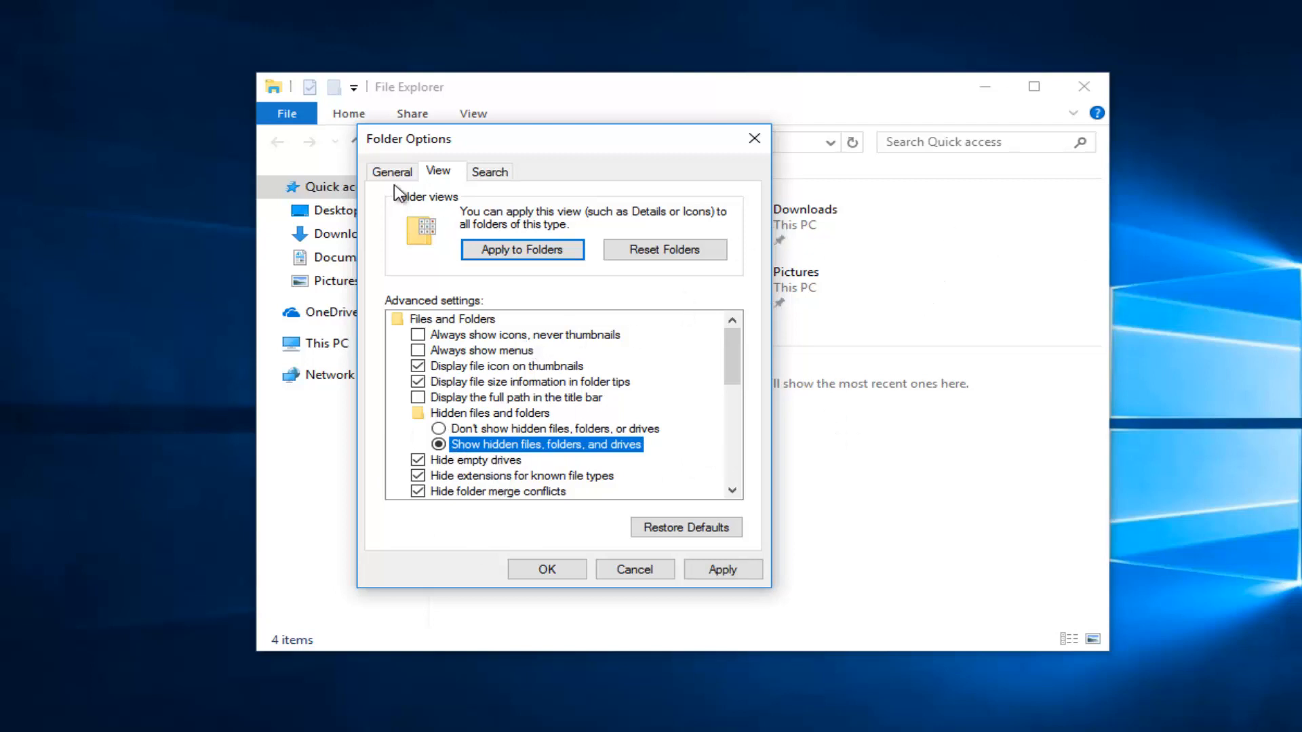
- Uncheck 'Show recently used files in Quick access' under General privacy and confirm with OK
left_click(392, 172)
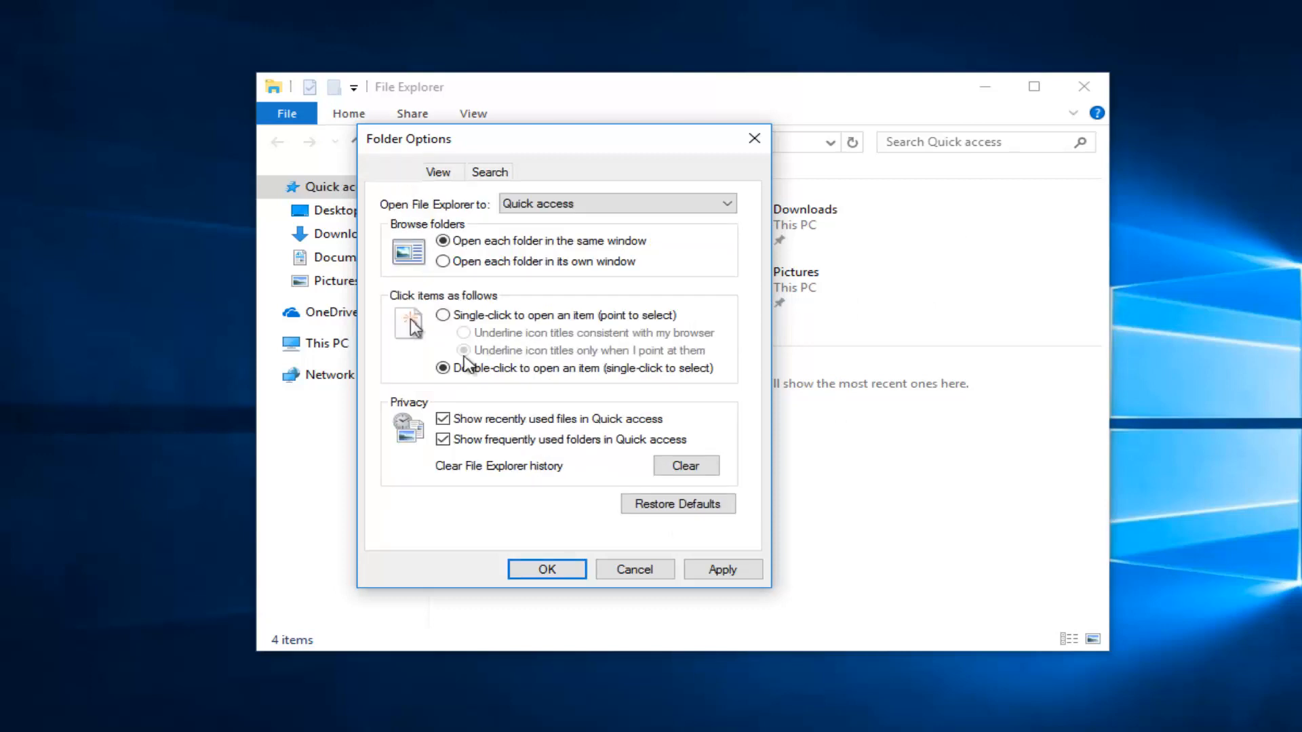
left_click(392, 171)
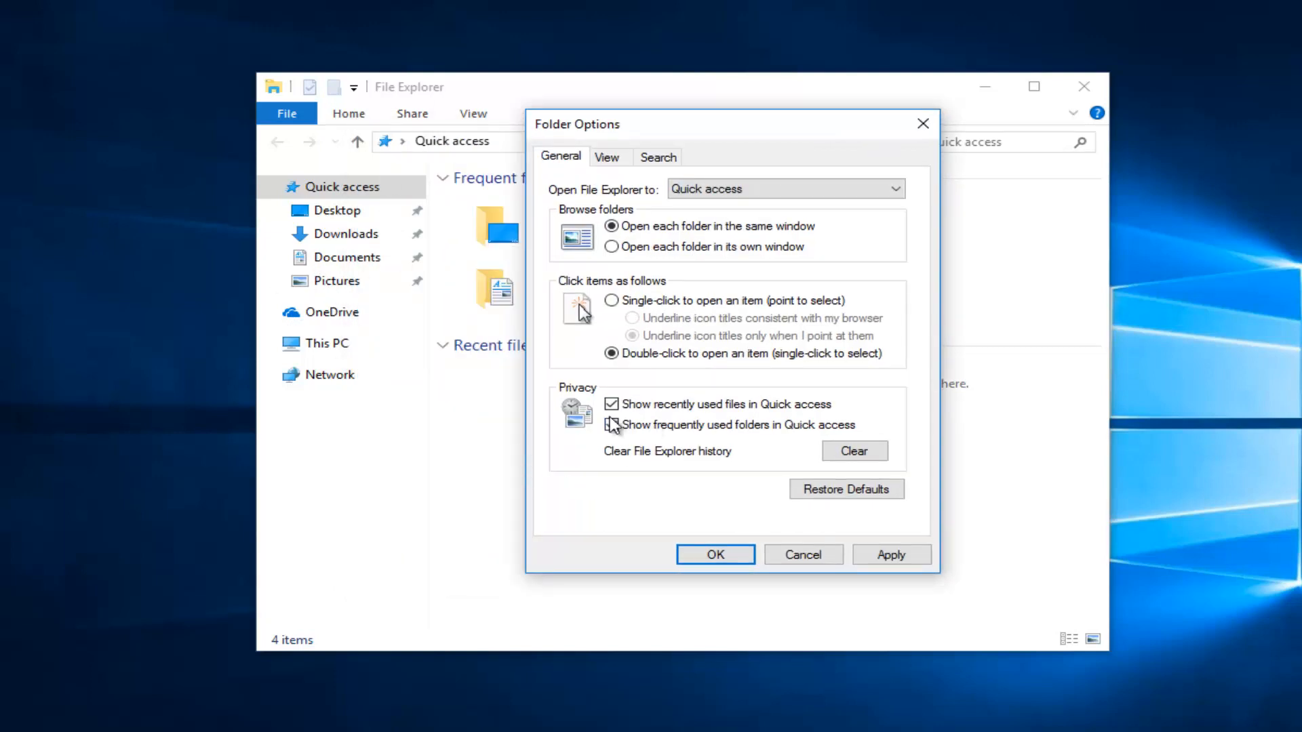
left_click(611, 403)
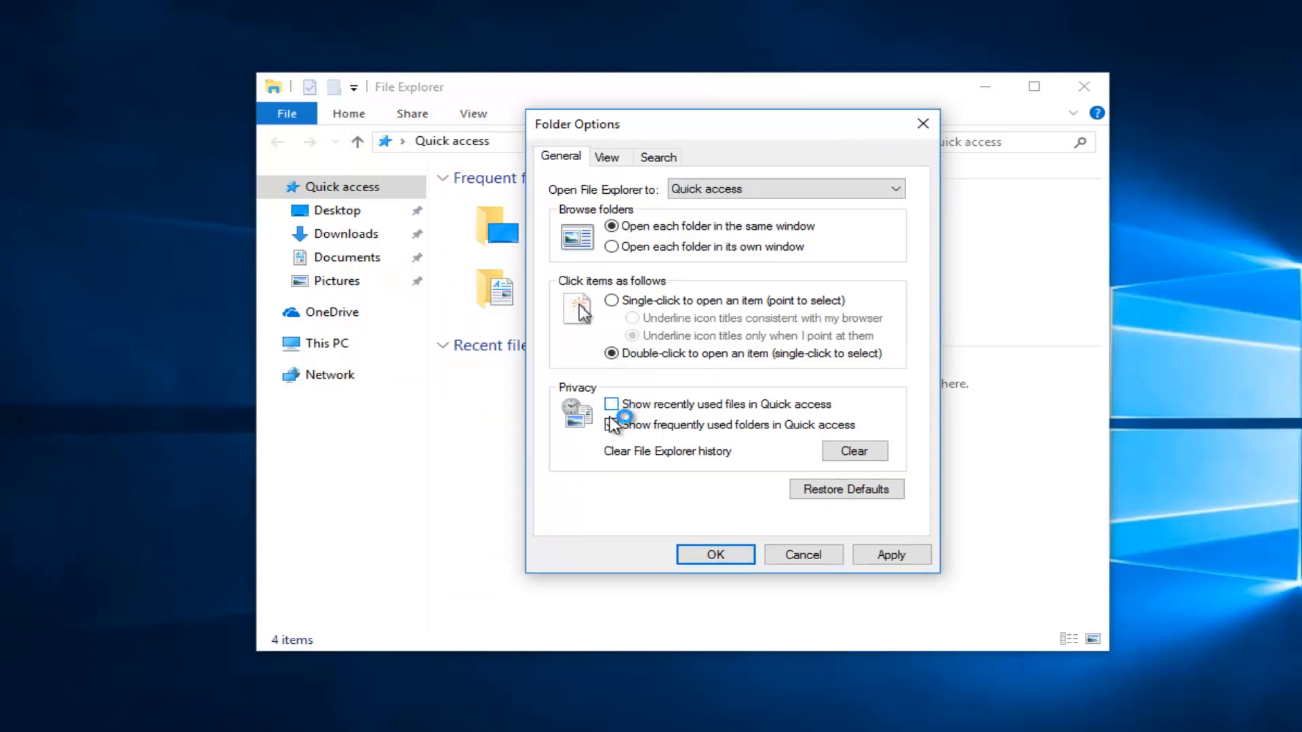
left_click(611, 425)
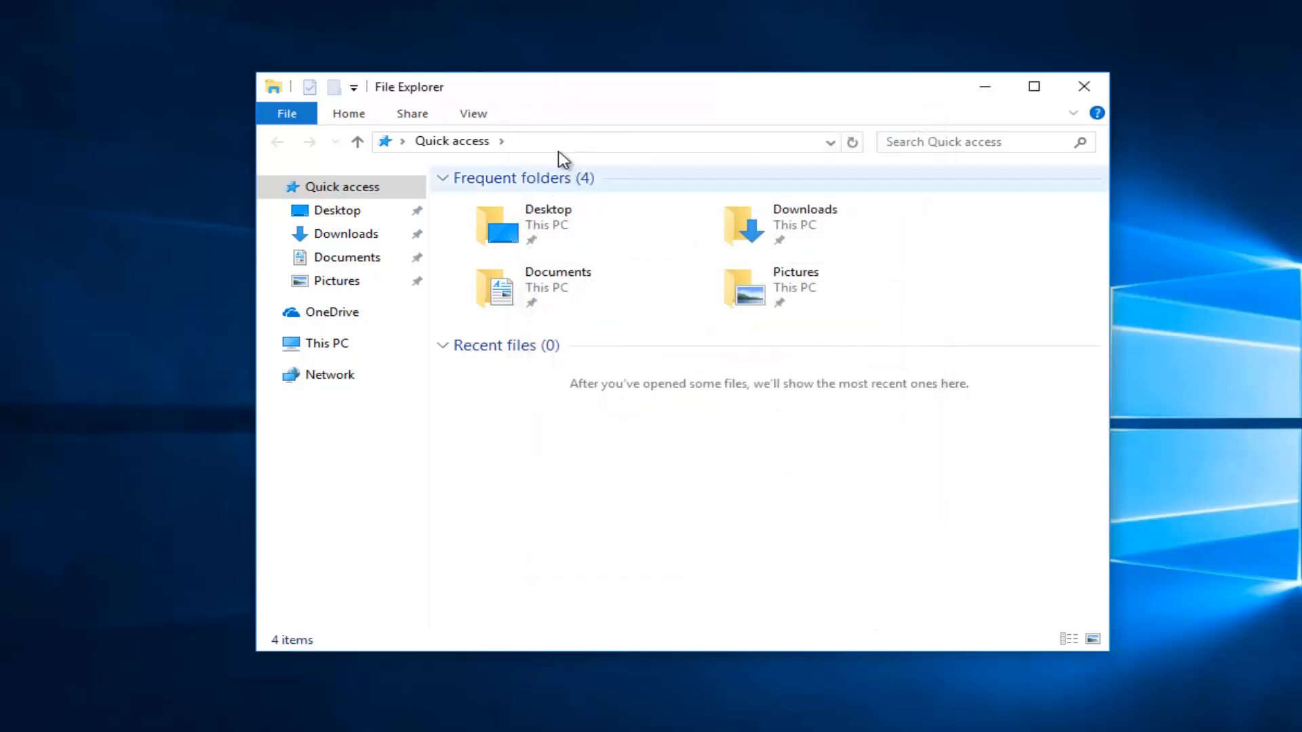
- Try the List, Extra large icons and Large icons layouts, then settle on Details
left_click(473, 113)
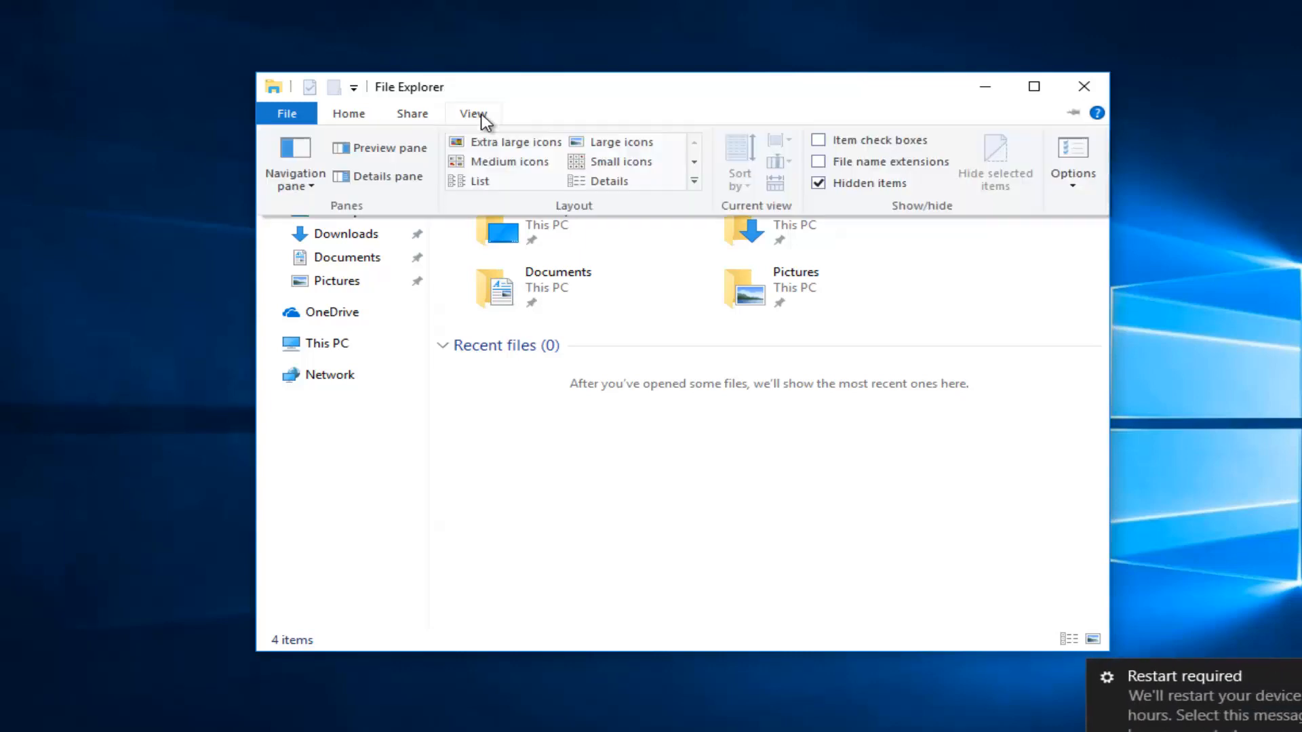
left_click(480, 161)
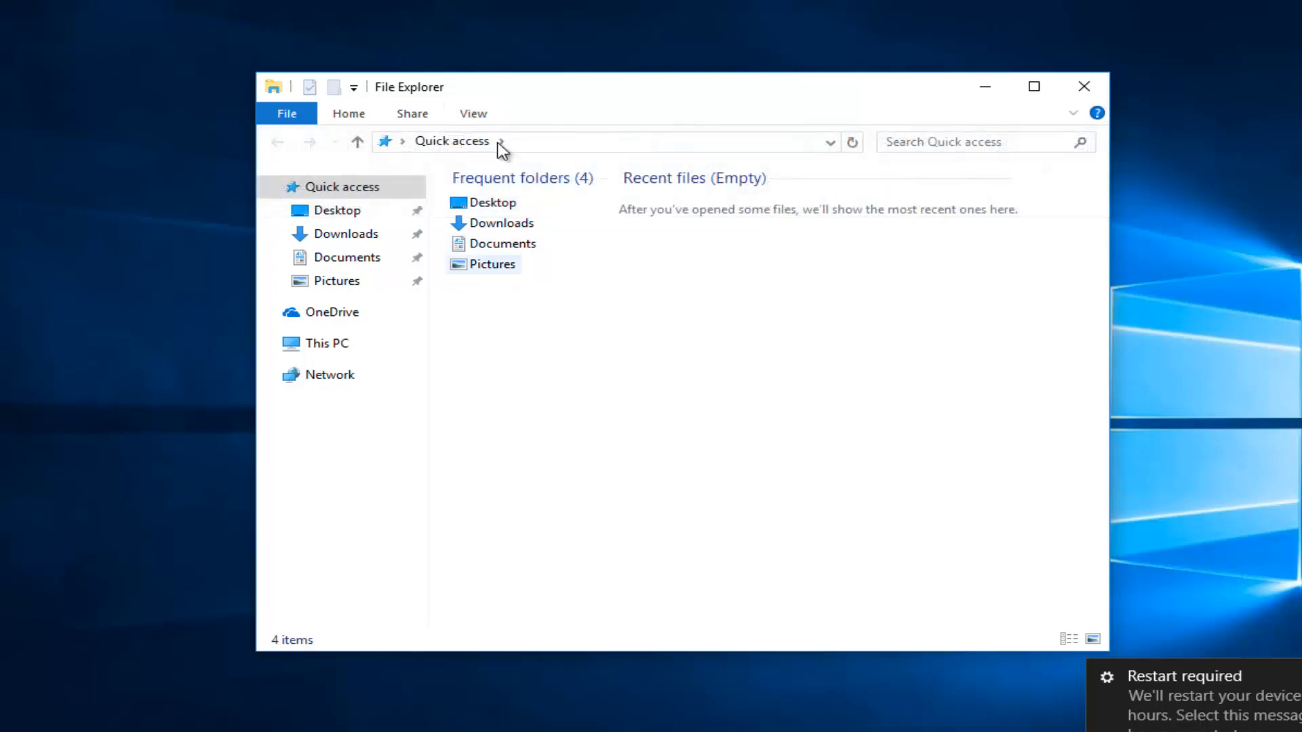
left_click(1092, 638)
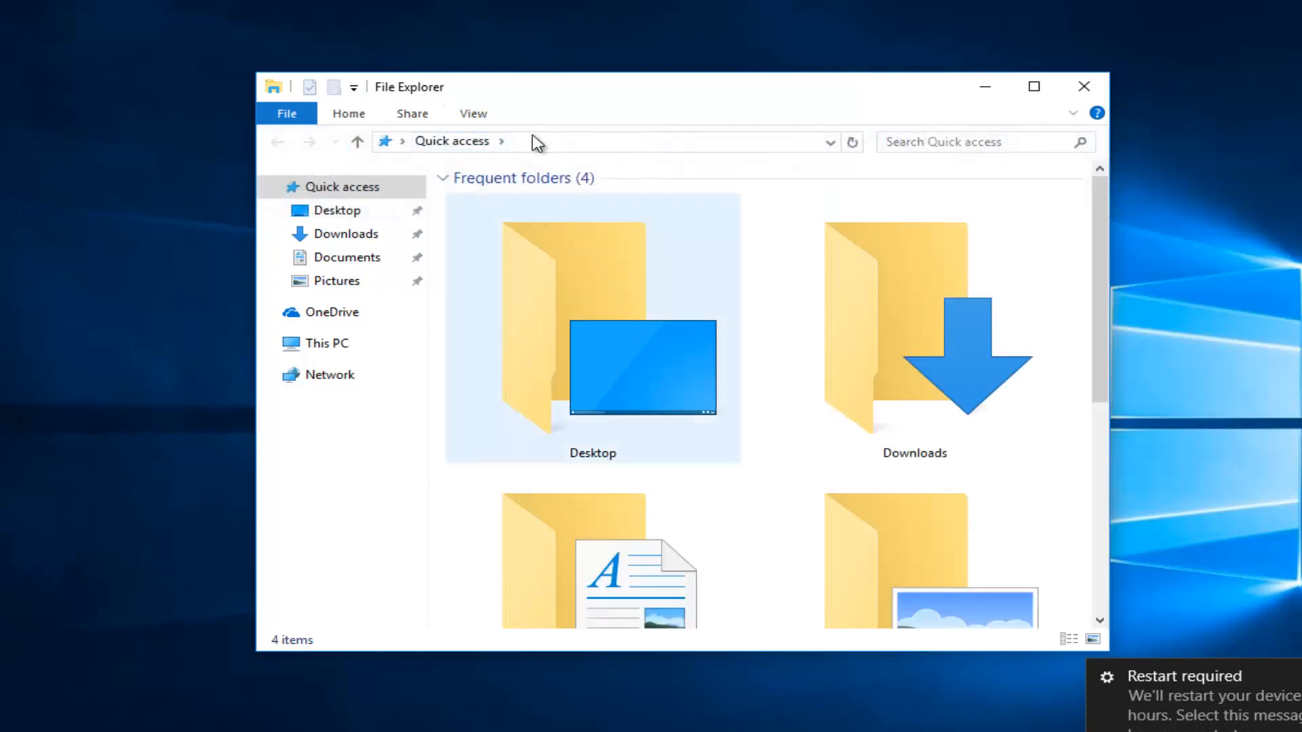
left_click(473, 114)
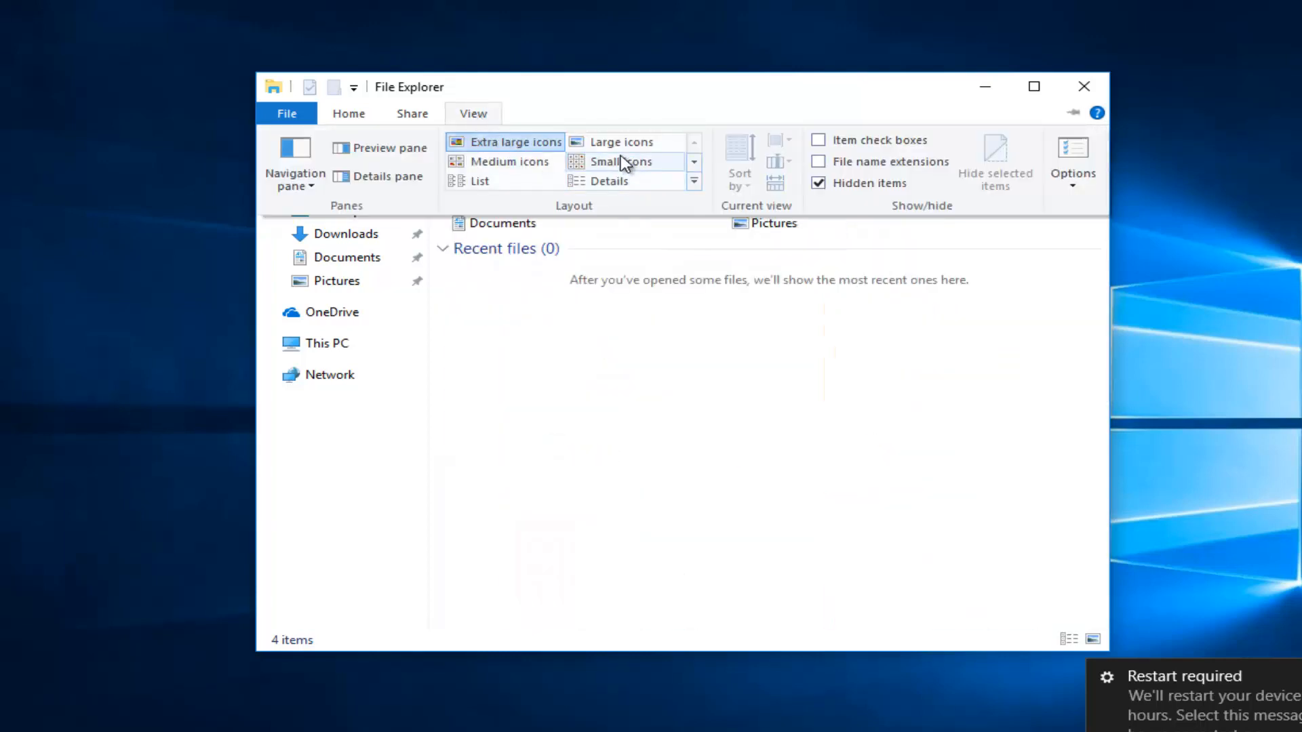
left_click(621, 141)
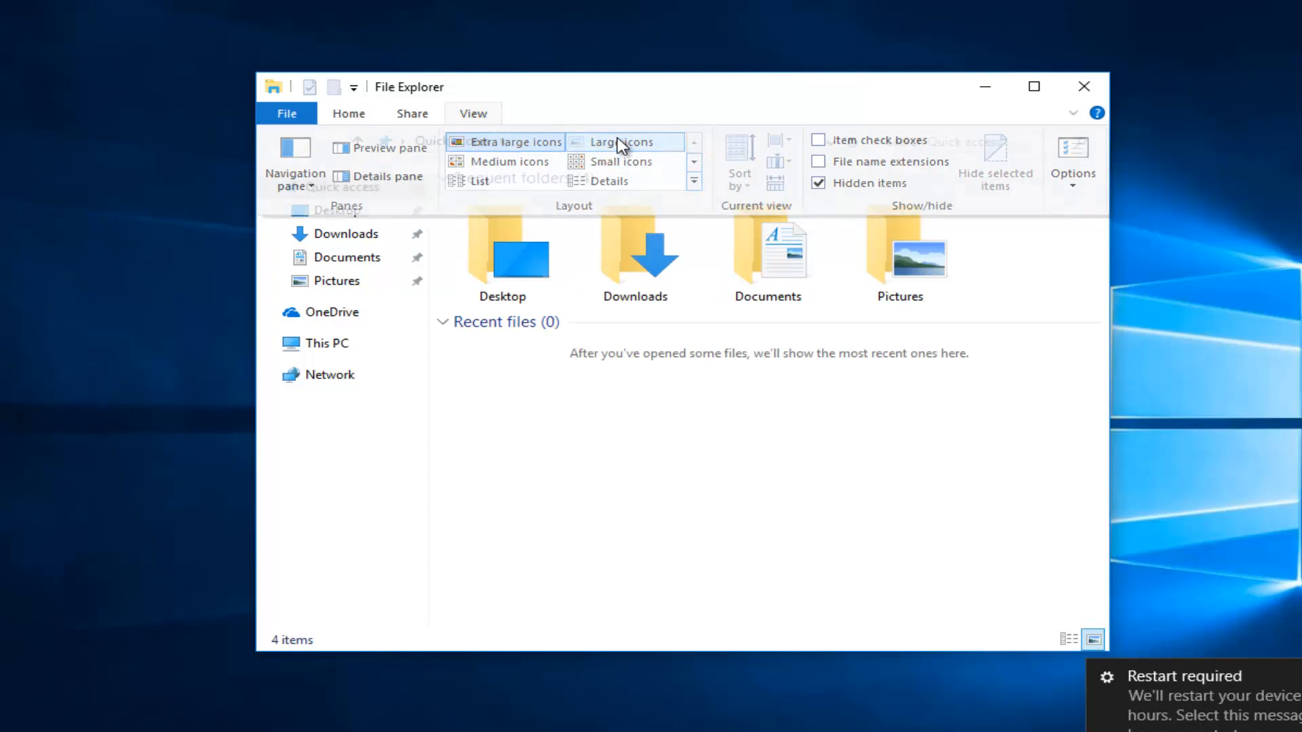
left_click(609, 181)
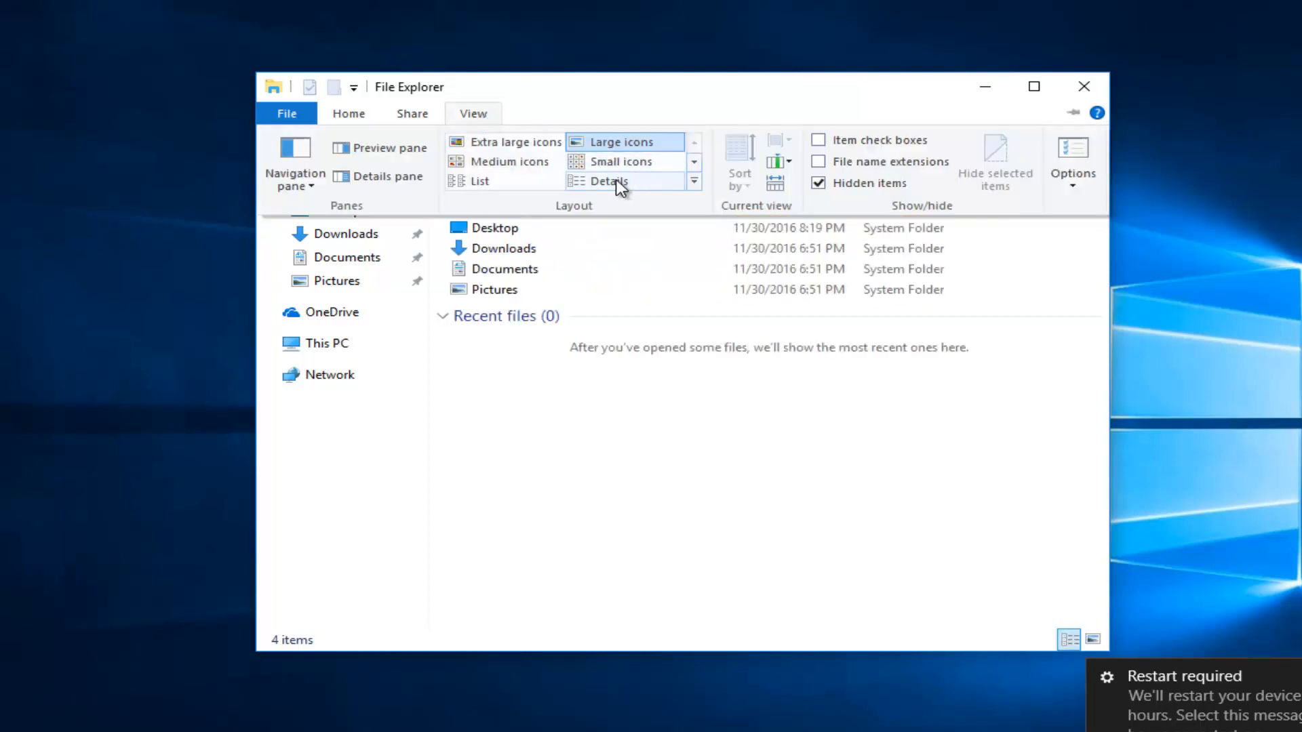
left_click(607, 181)
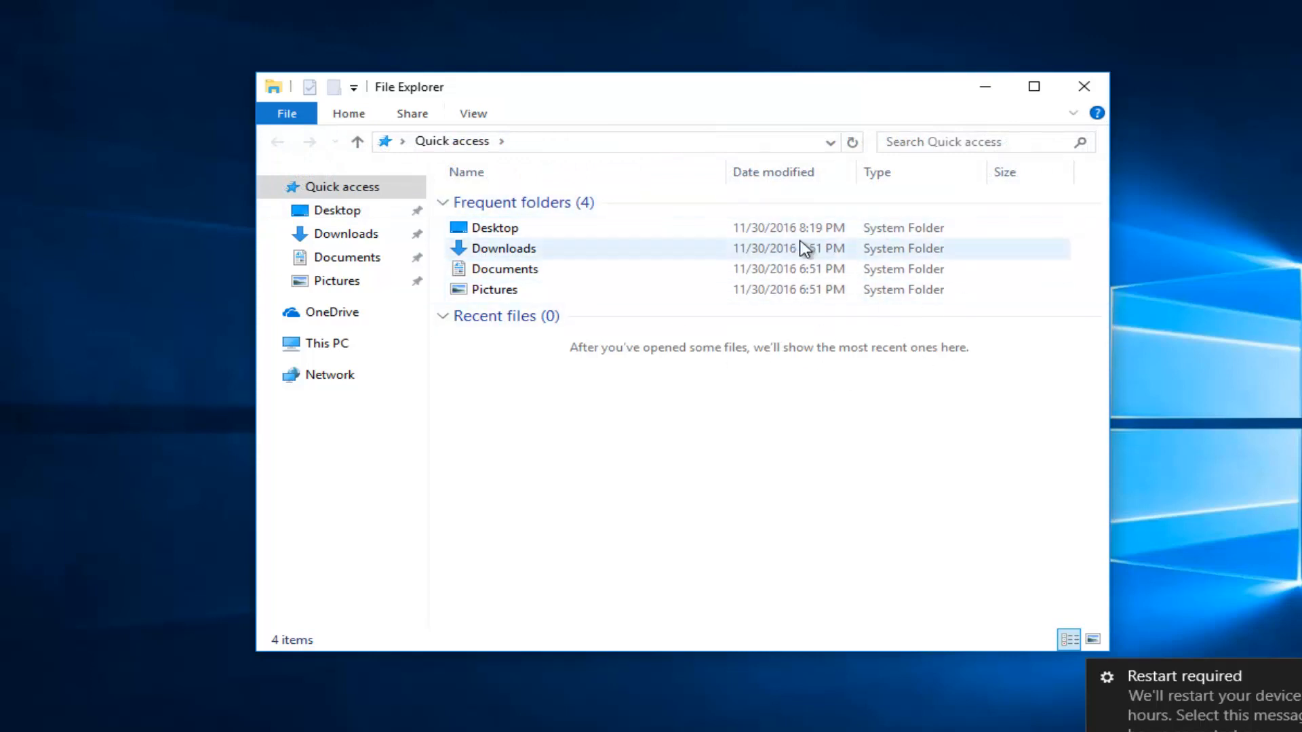
mouse_move(863, 230)
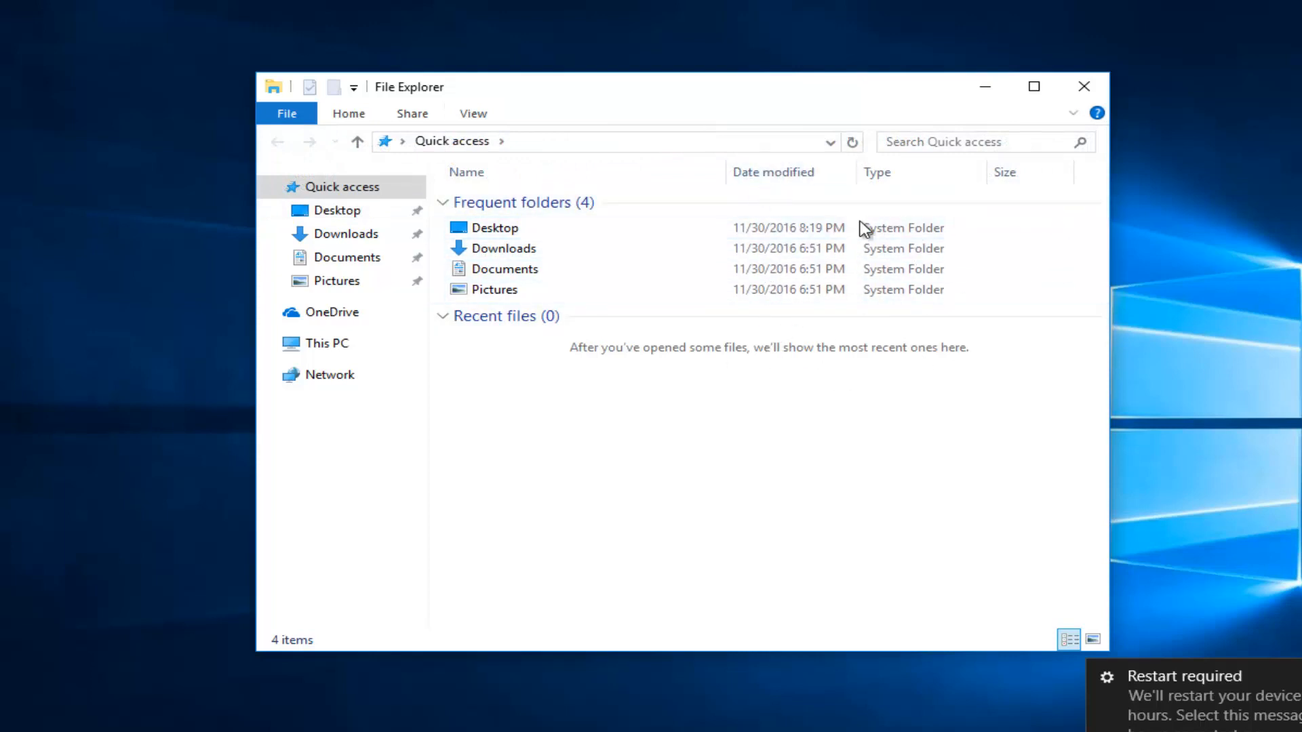
- Move the Type column ahead of Date modified and filter items by System Folder type
left_click(504, 268)
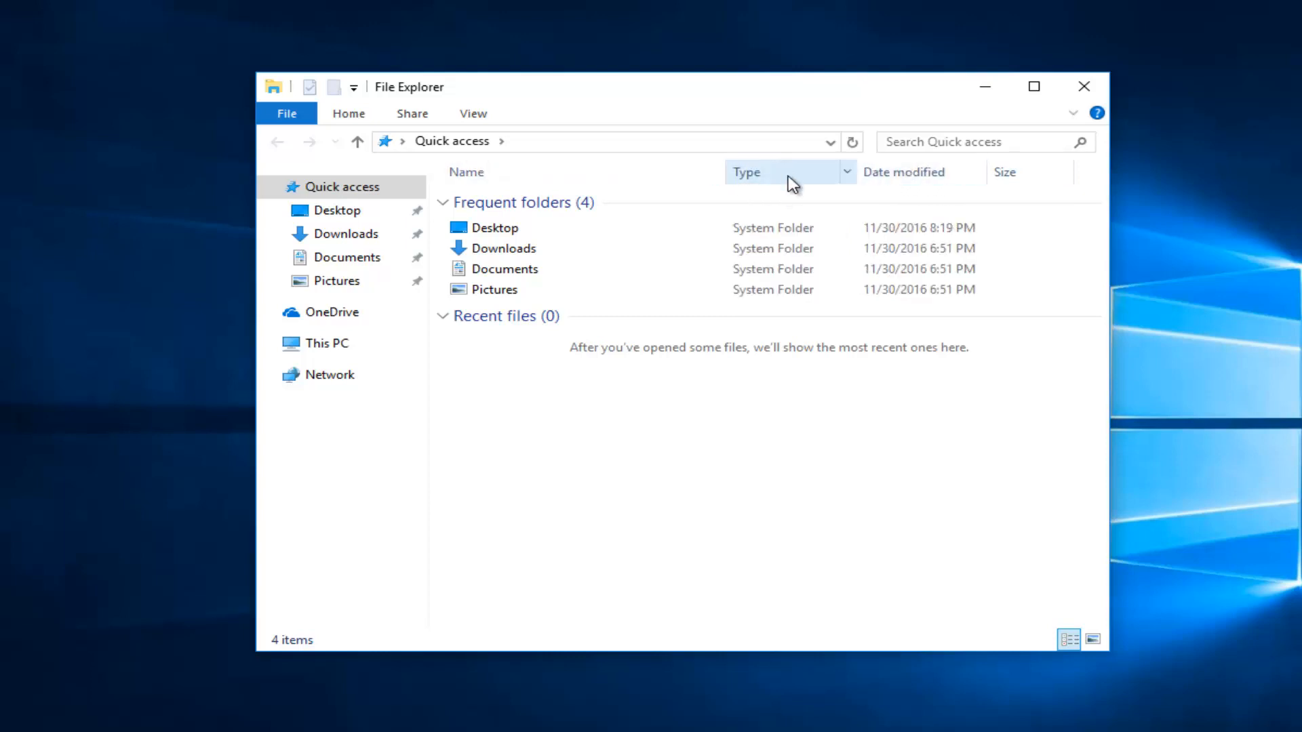
mouse_move(838, 187)
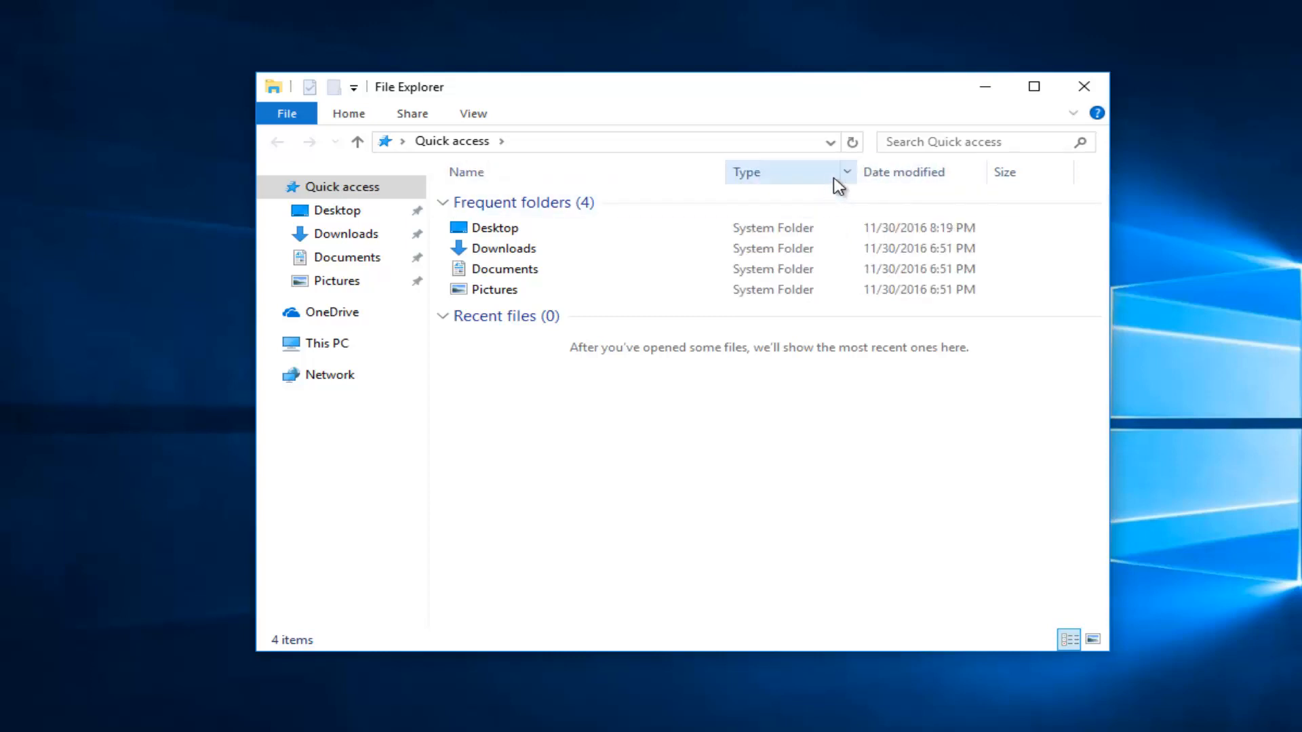
mouse_move(849, 180)
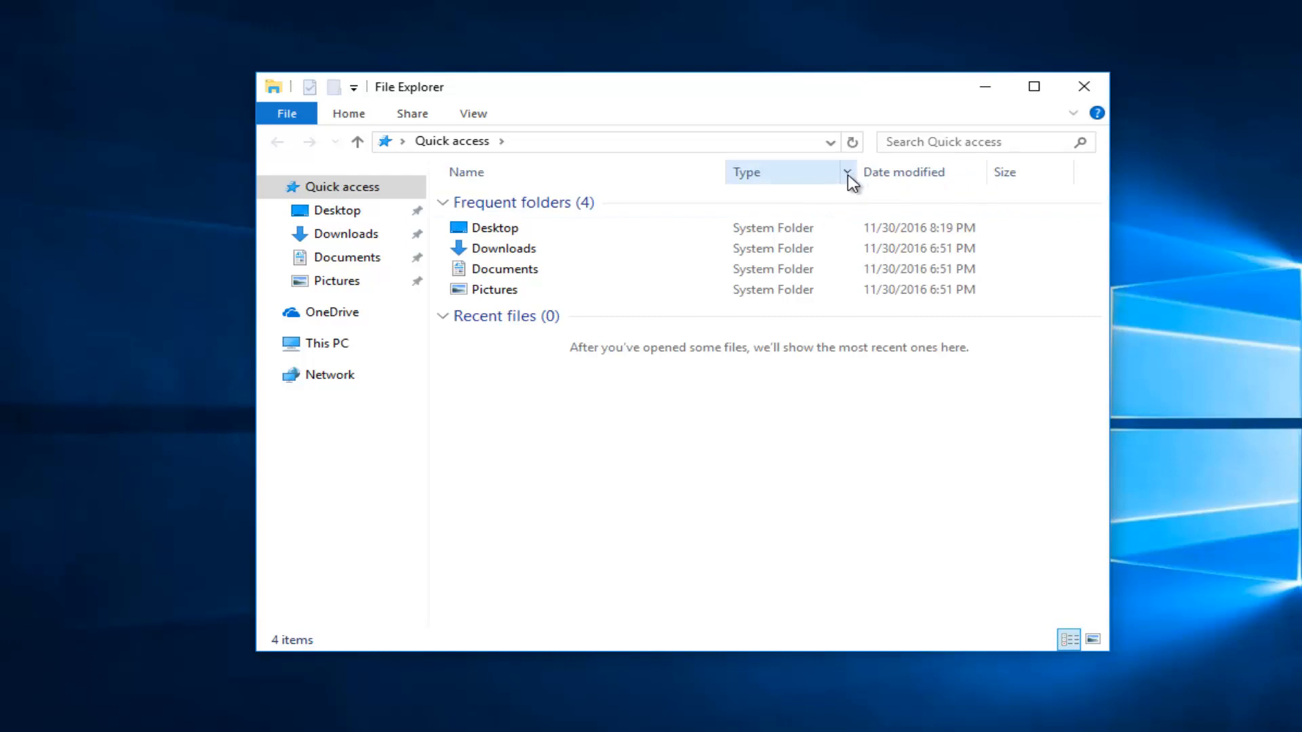
left_click(847, 171)
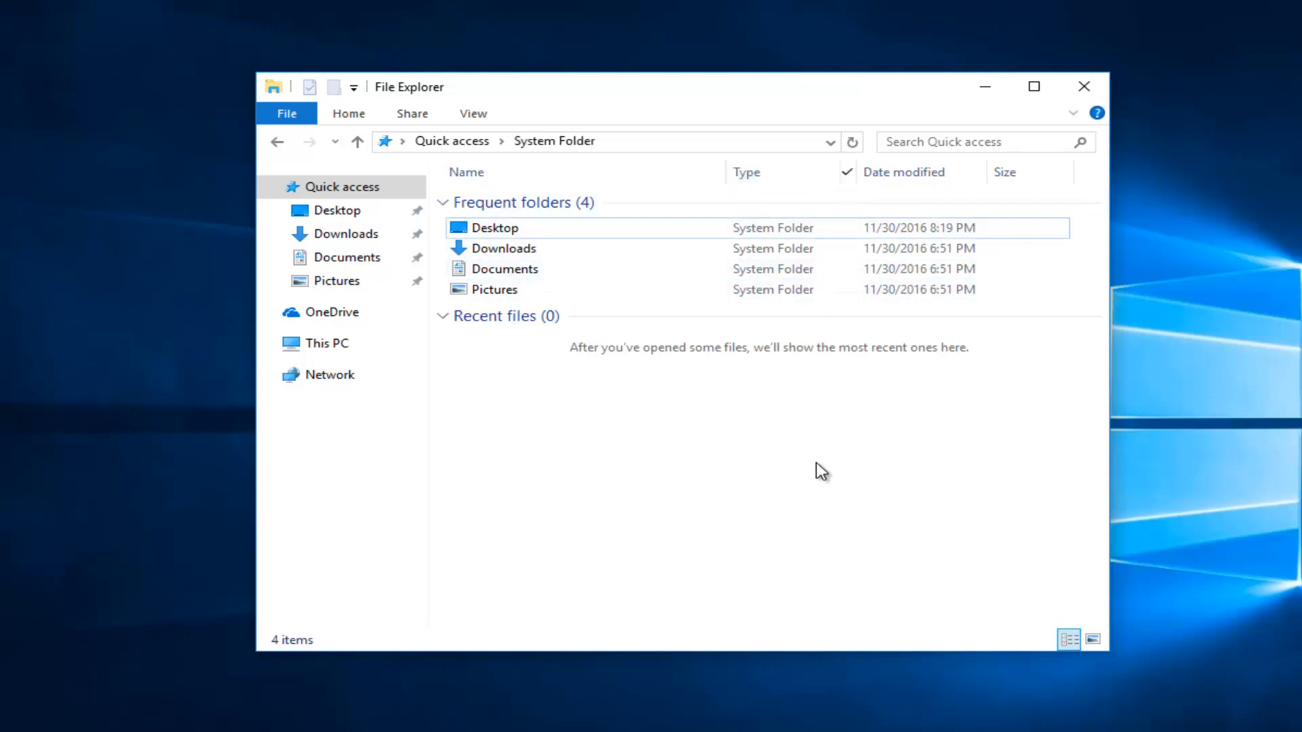
mouse_move(843, 189)
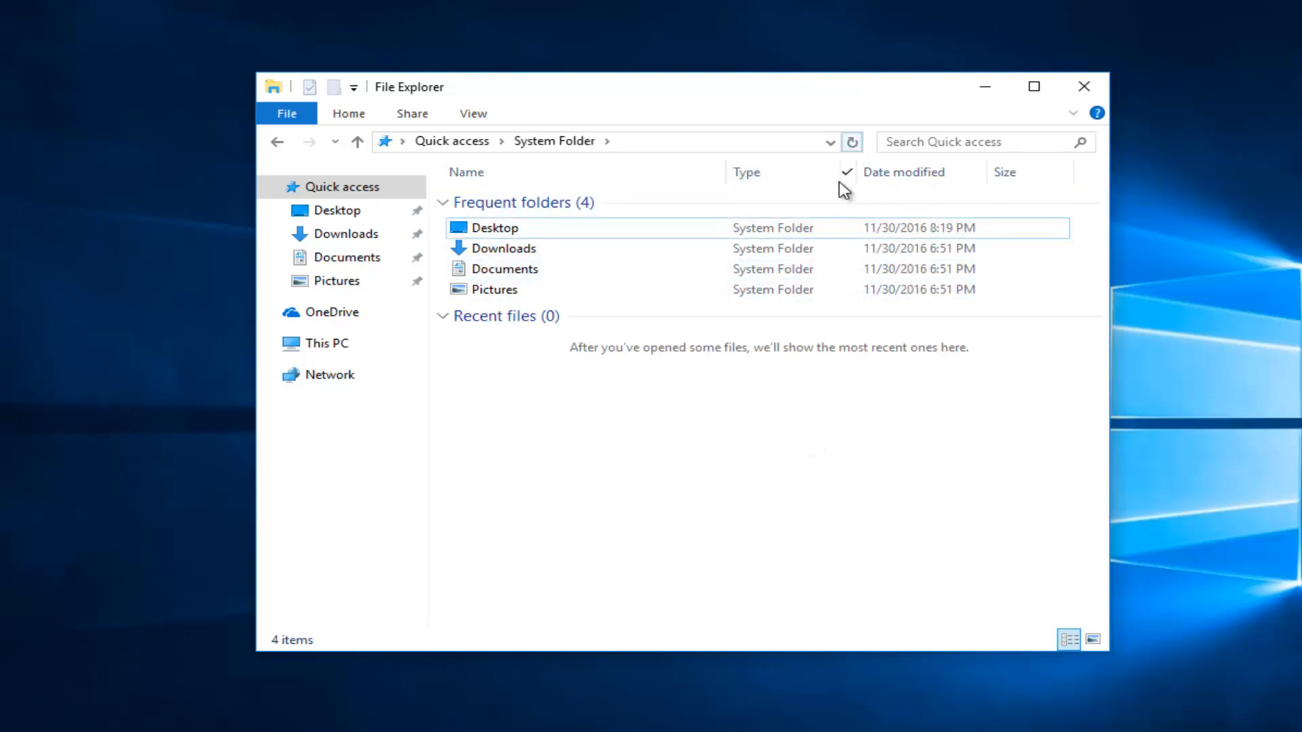
mouse_move(569, 154)
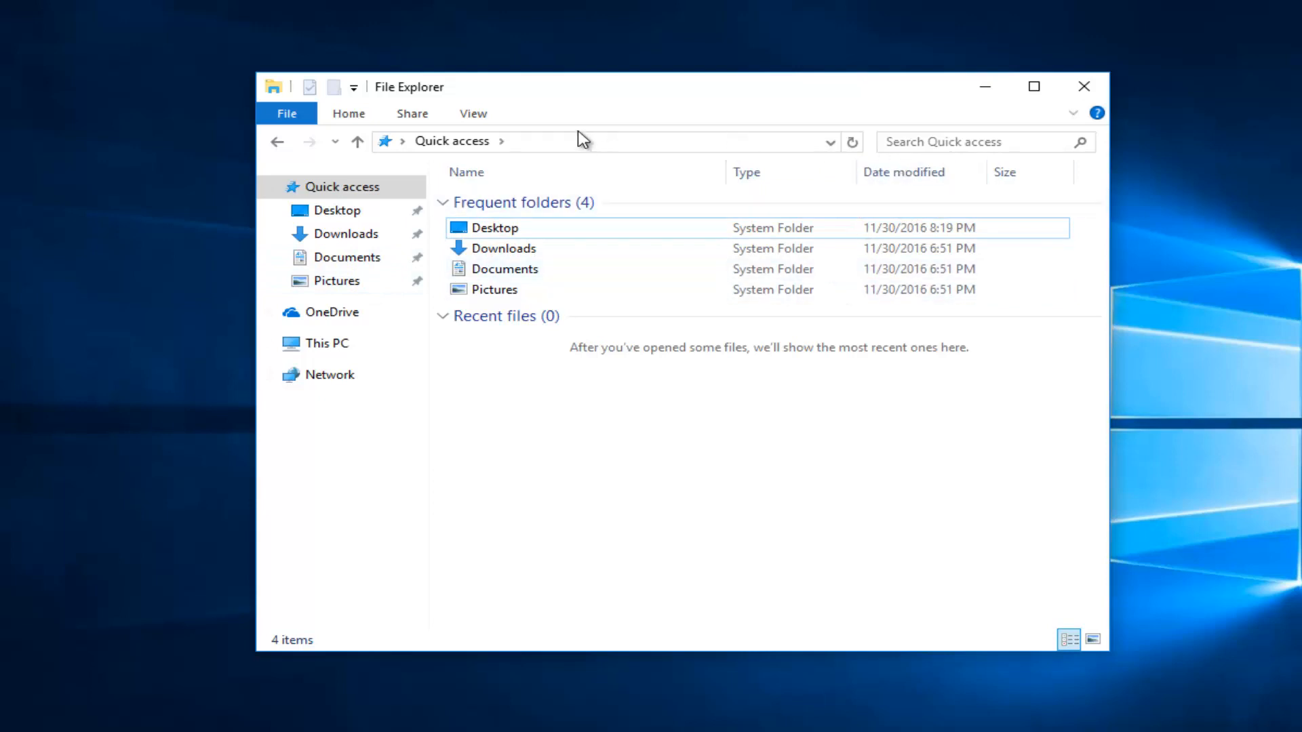
left_click(472, 114)
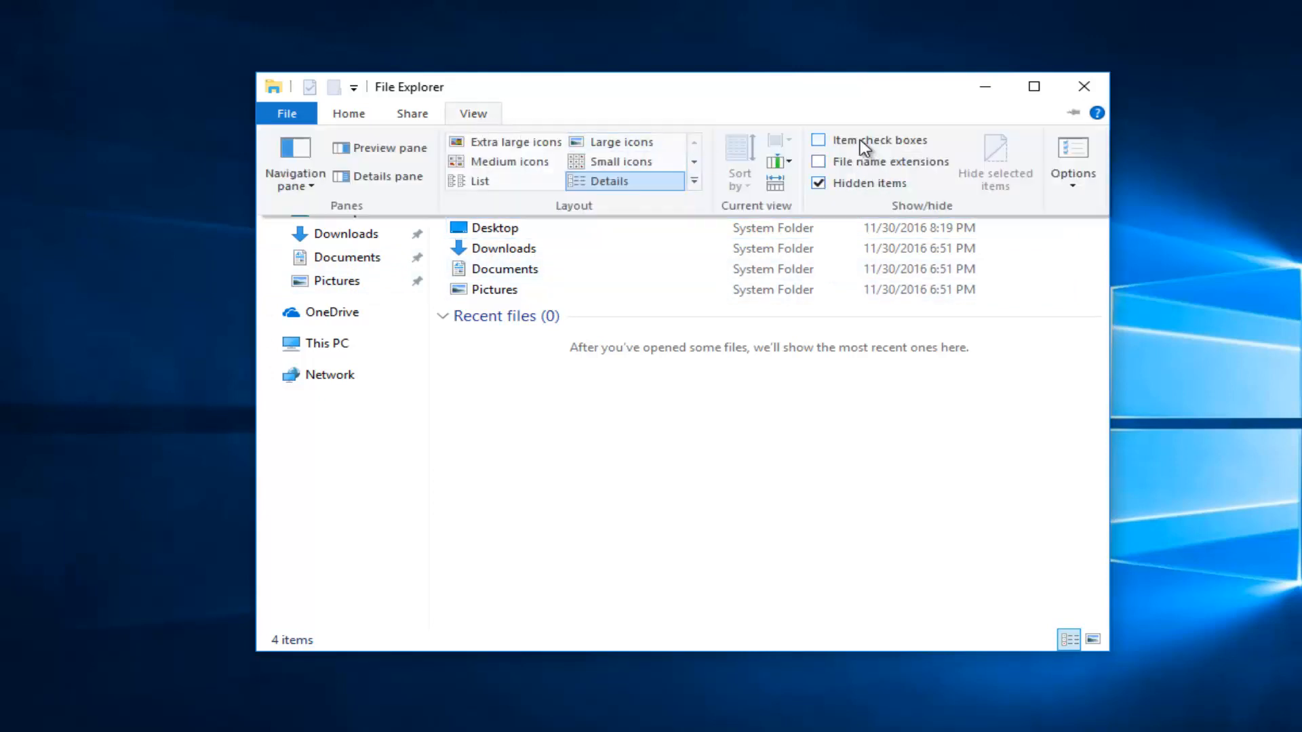
mouse_move(819, 148)
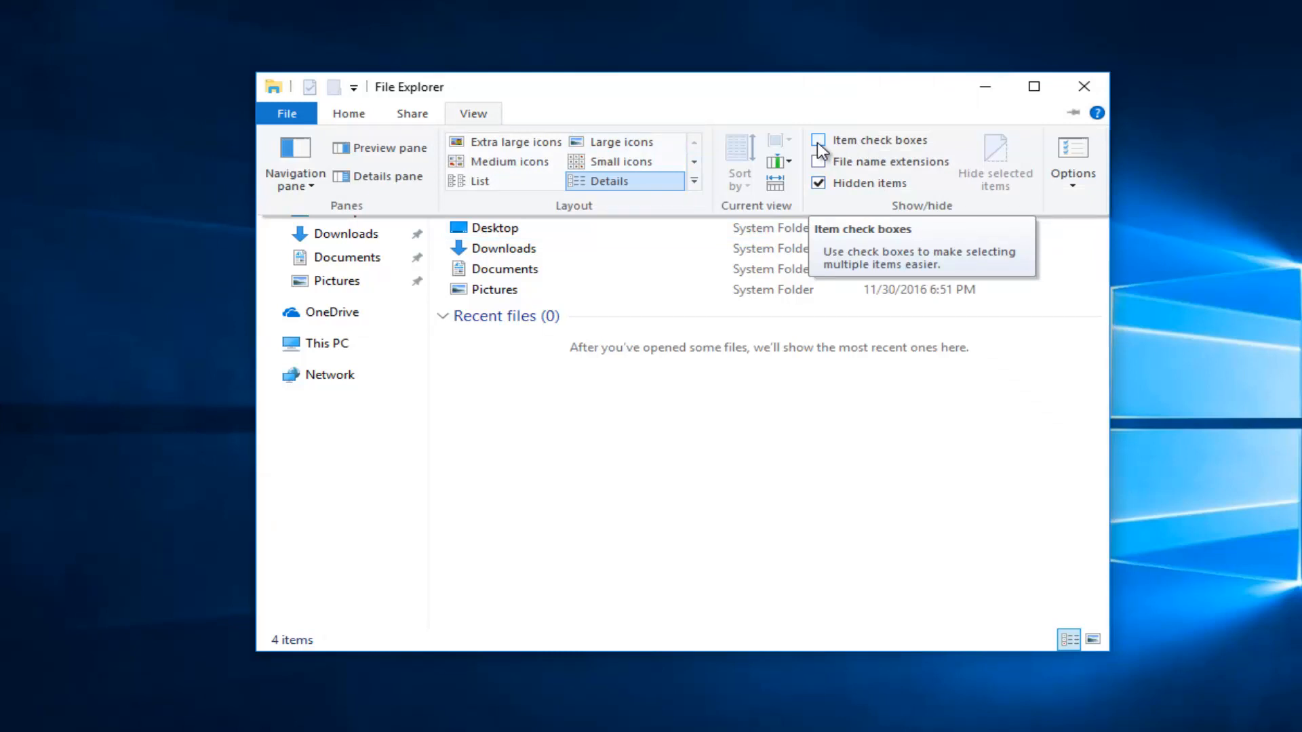
left_click(820, 141)
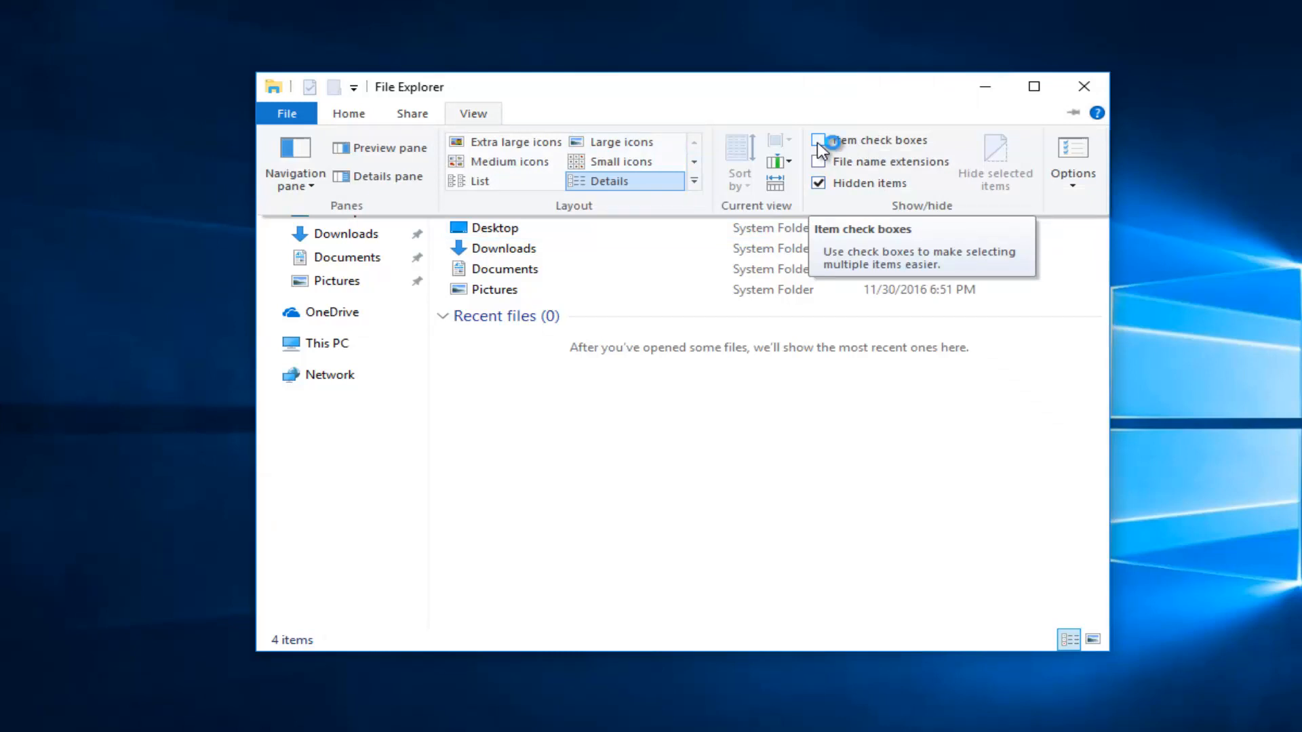
left_click(820, 141)
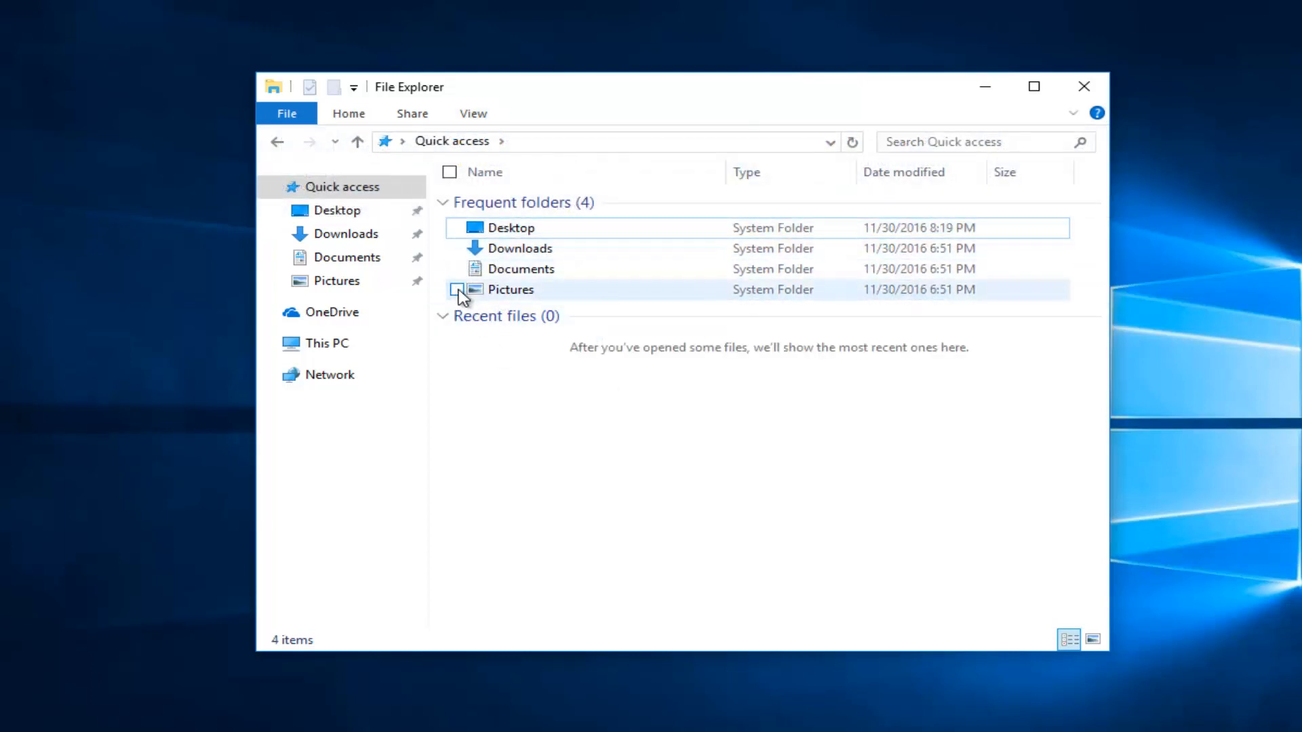
left_click(457, 248)
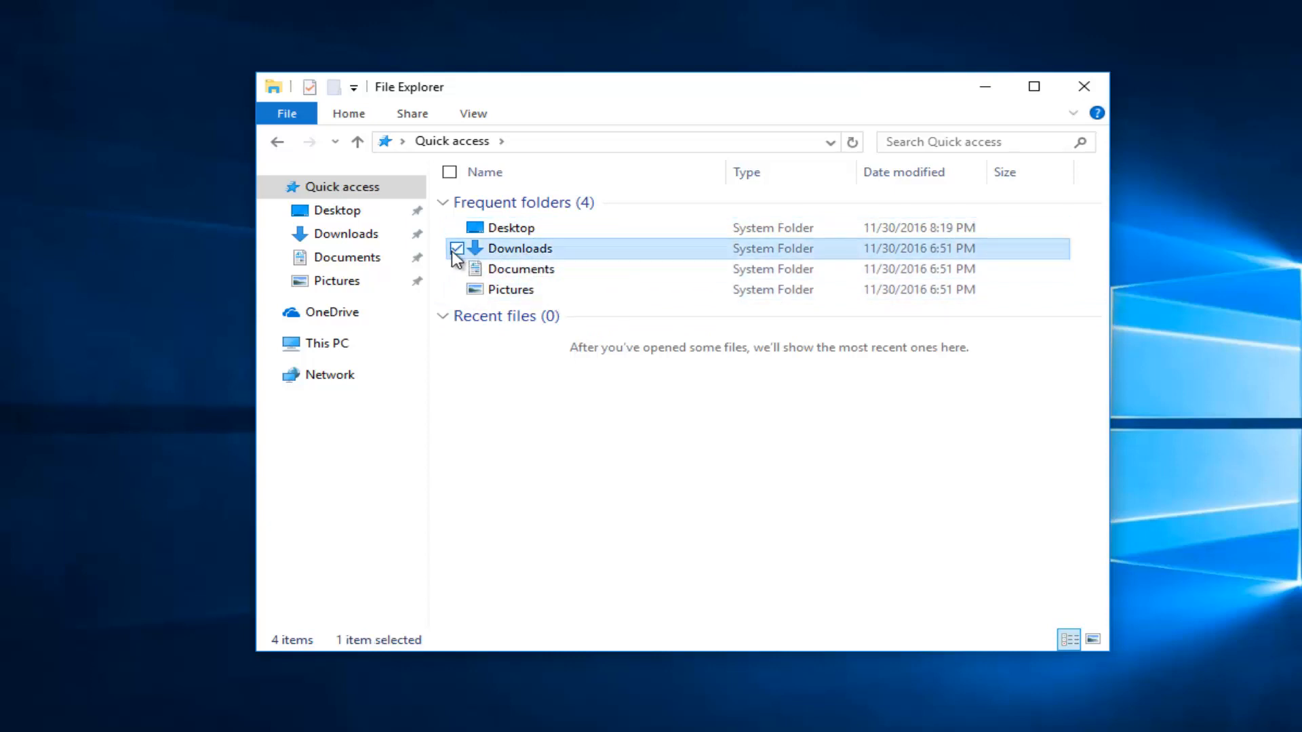
left_click(456, 248)
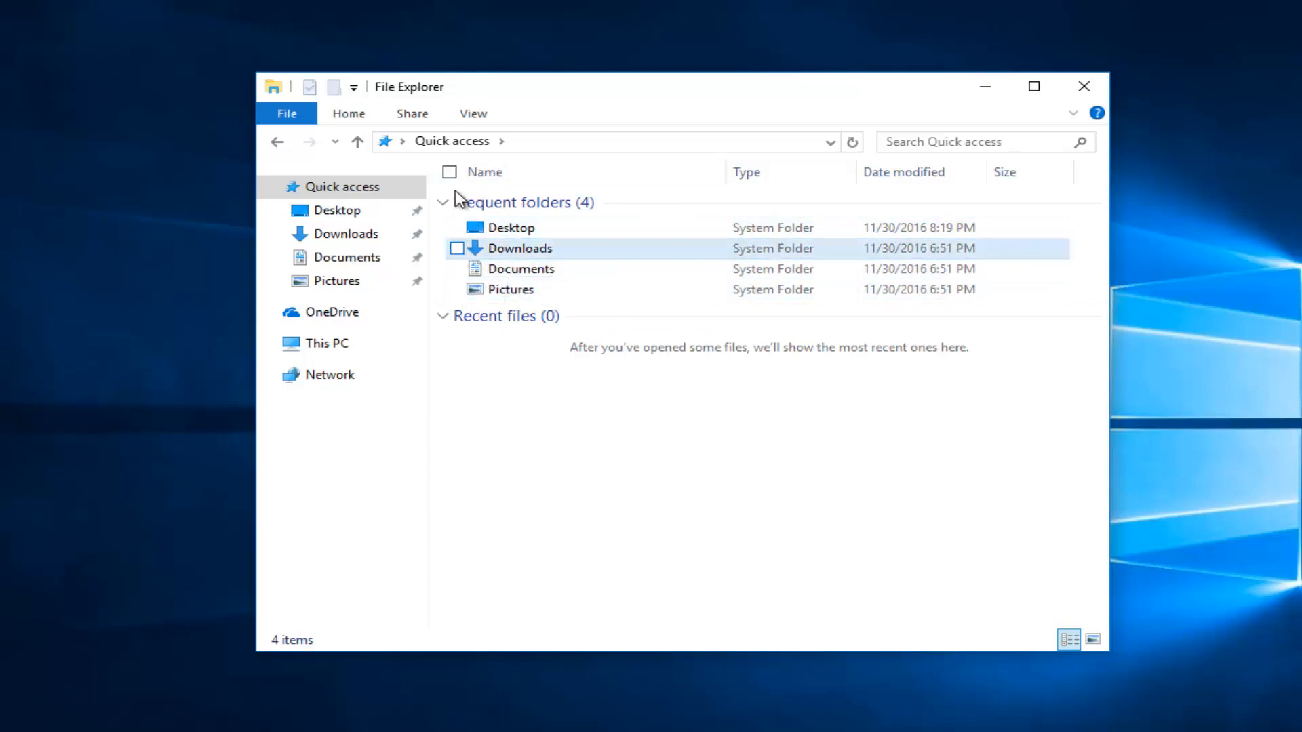
mouse_move(485, 171)
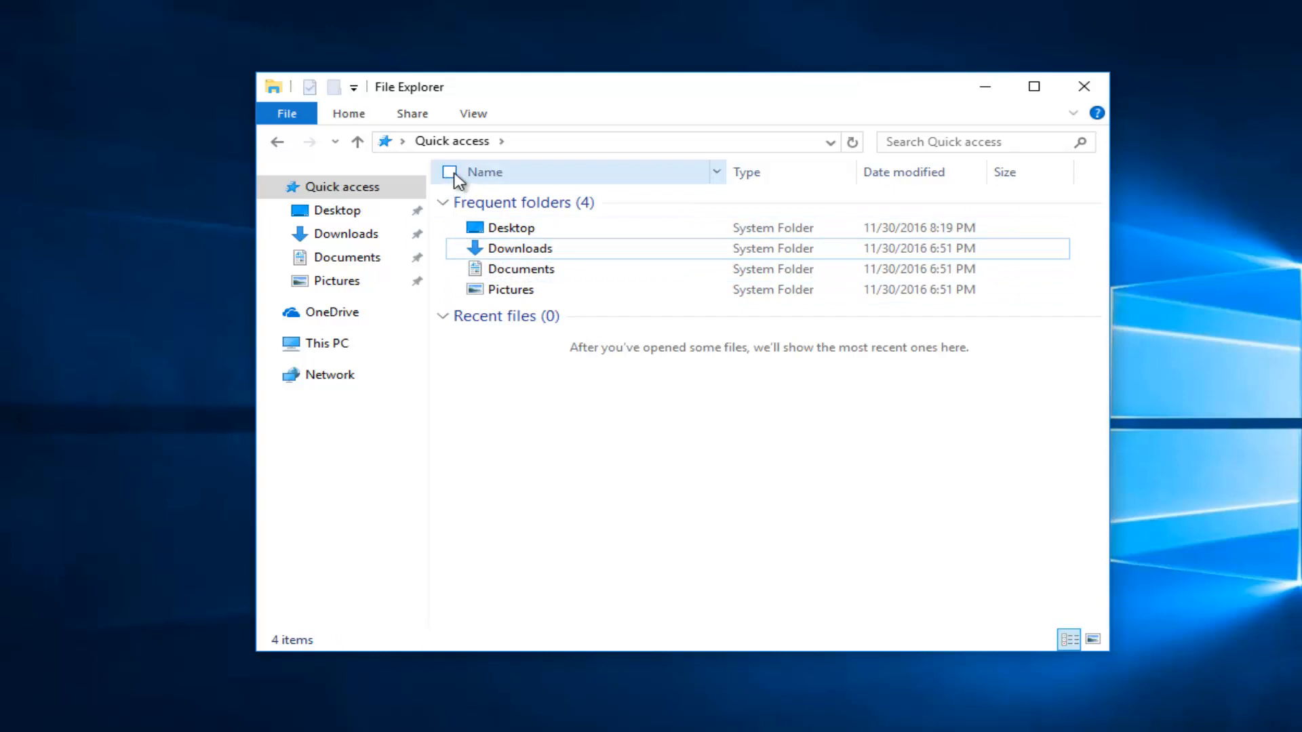
left_click(448, 171)
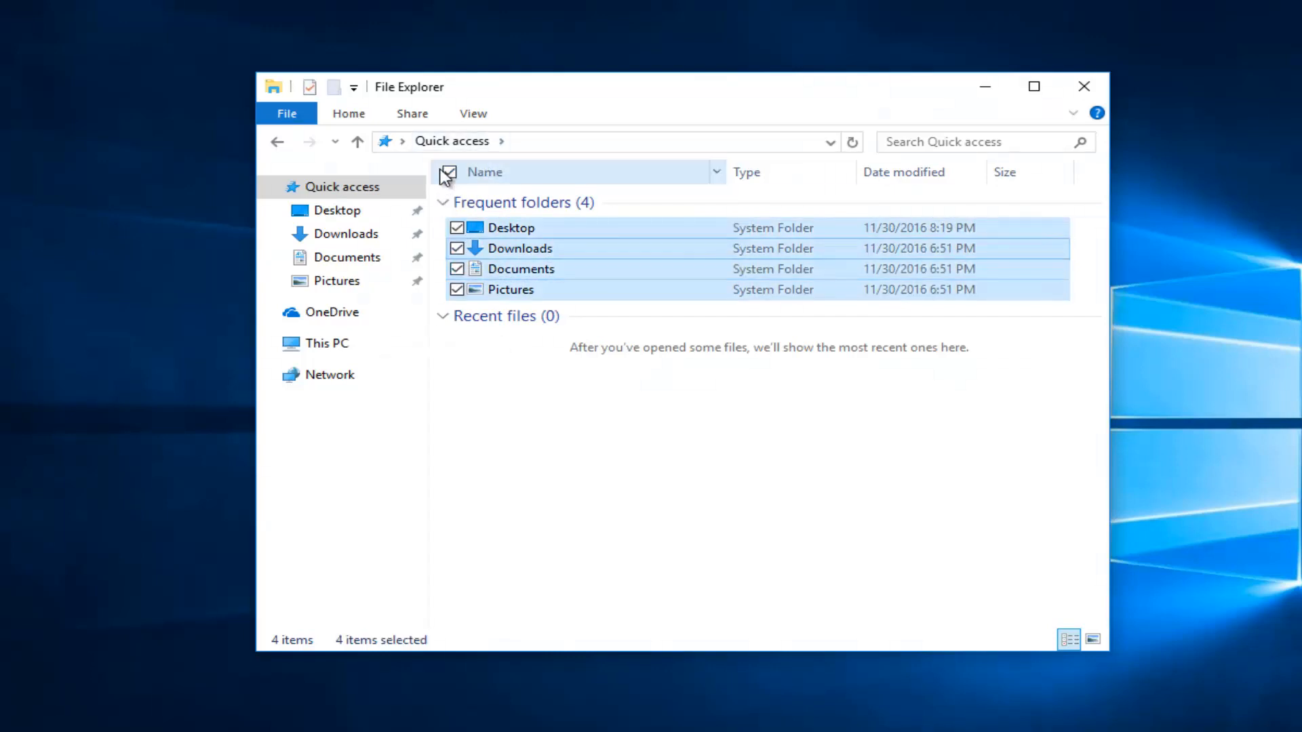
left_click(448, 171)
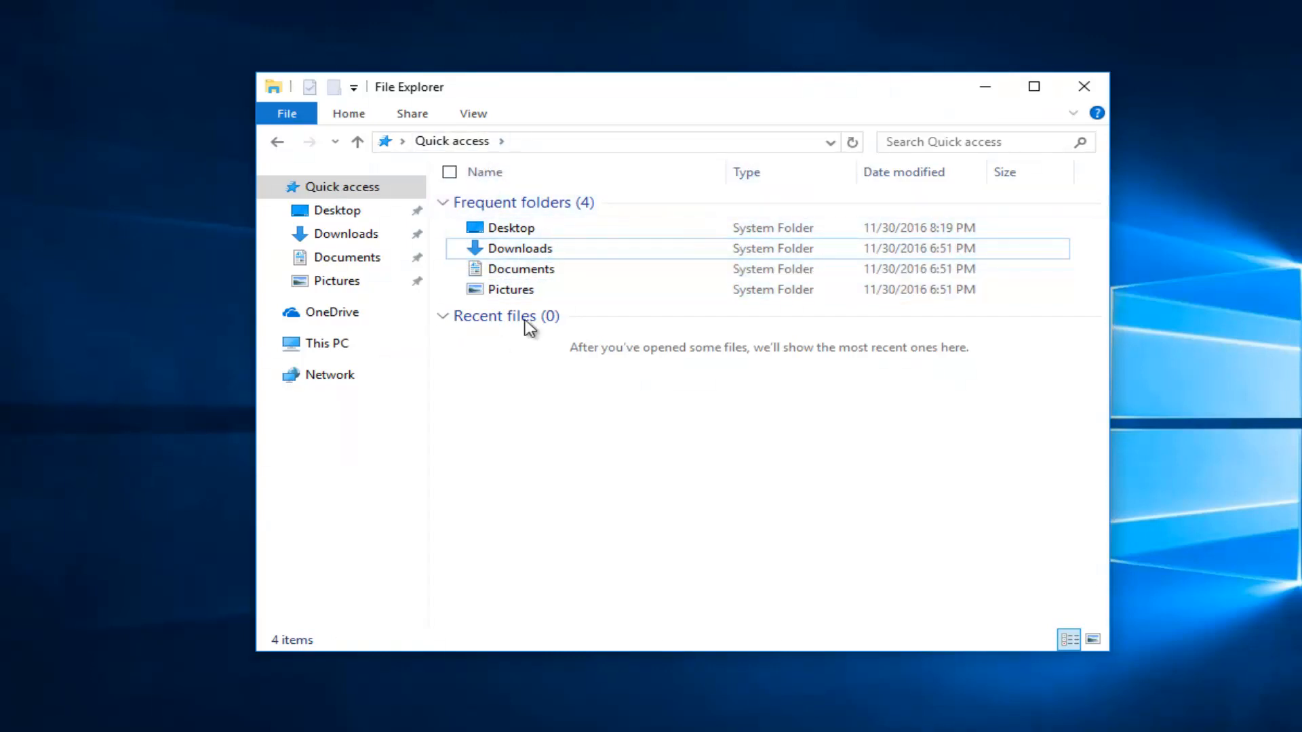
mouse_move(519, 121)
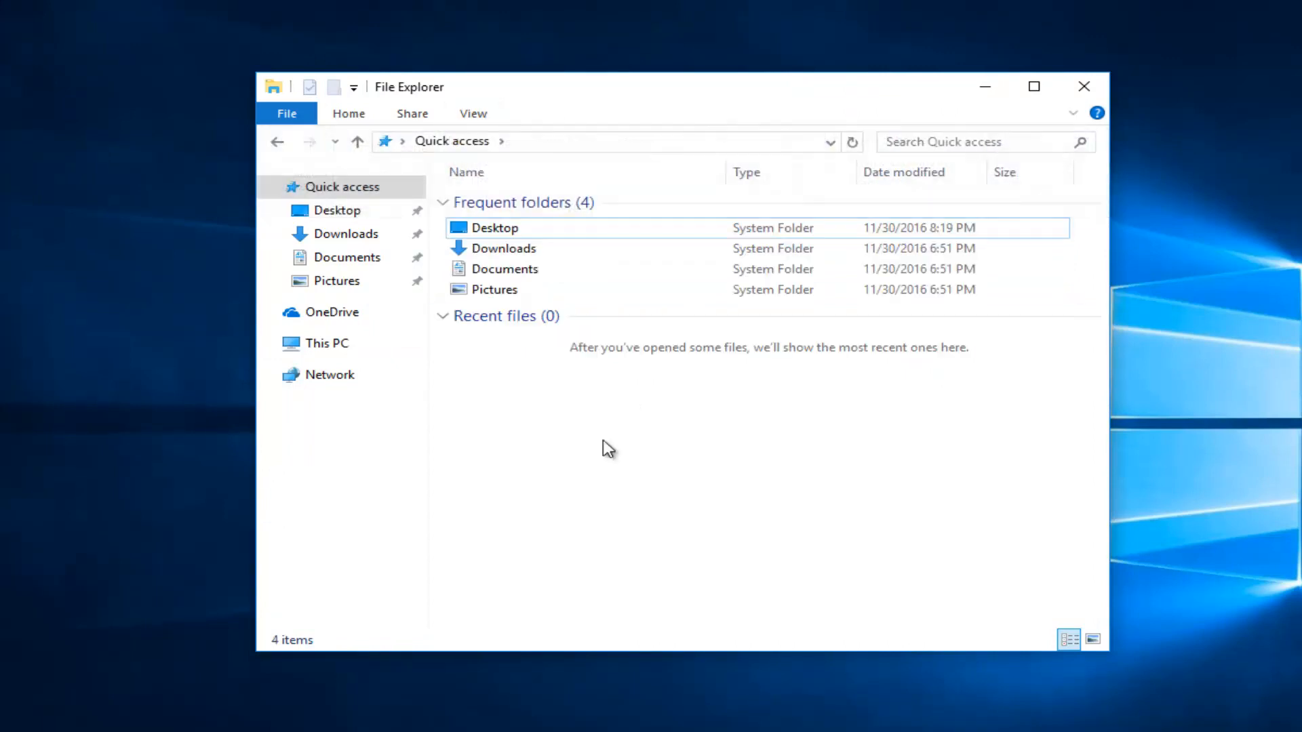
- Turn on the Details pane for Pictures, Documents and Desktop, then browse the Home and Share tabs
left_click(494, 289)
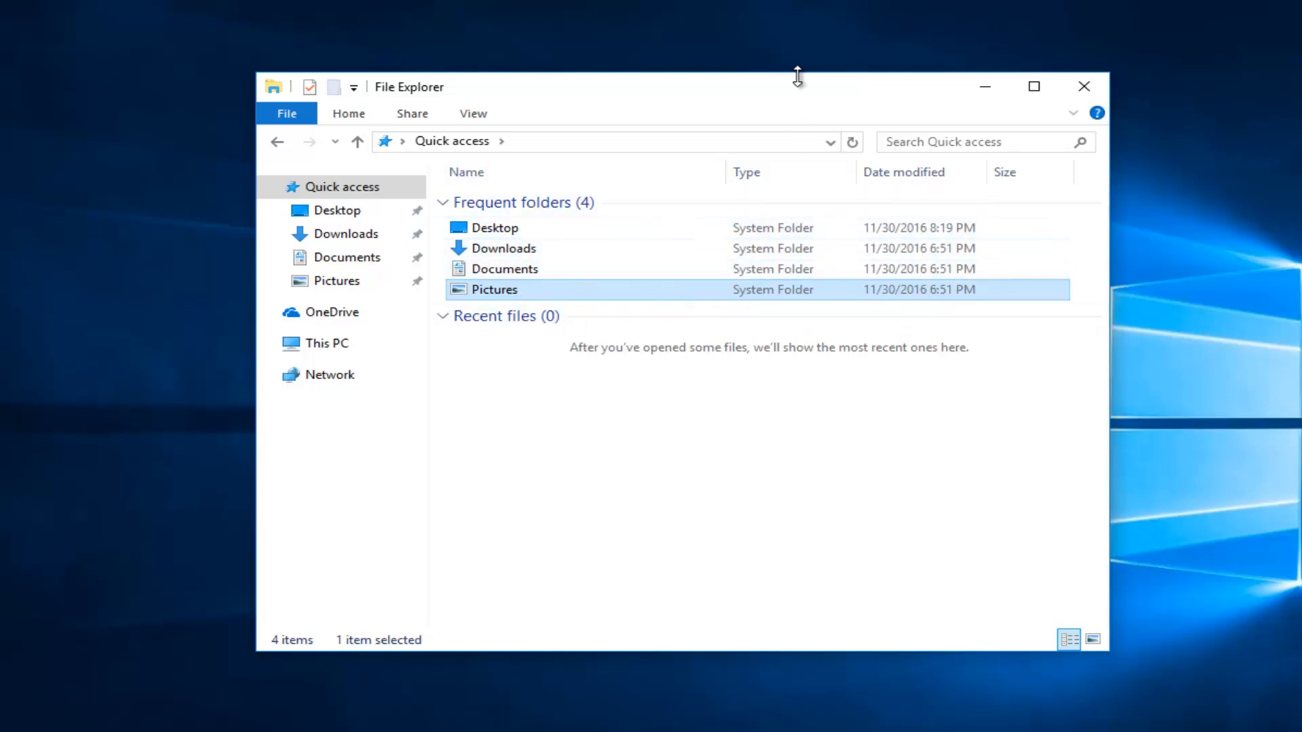
left_click(473, 114)
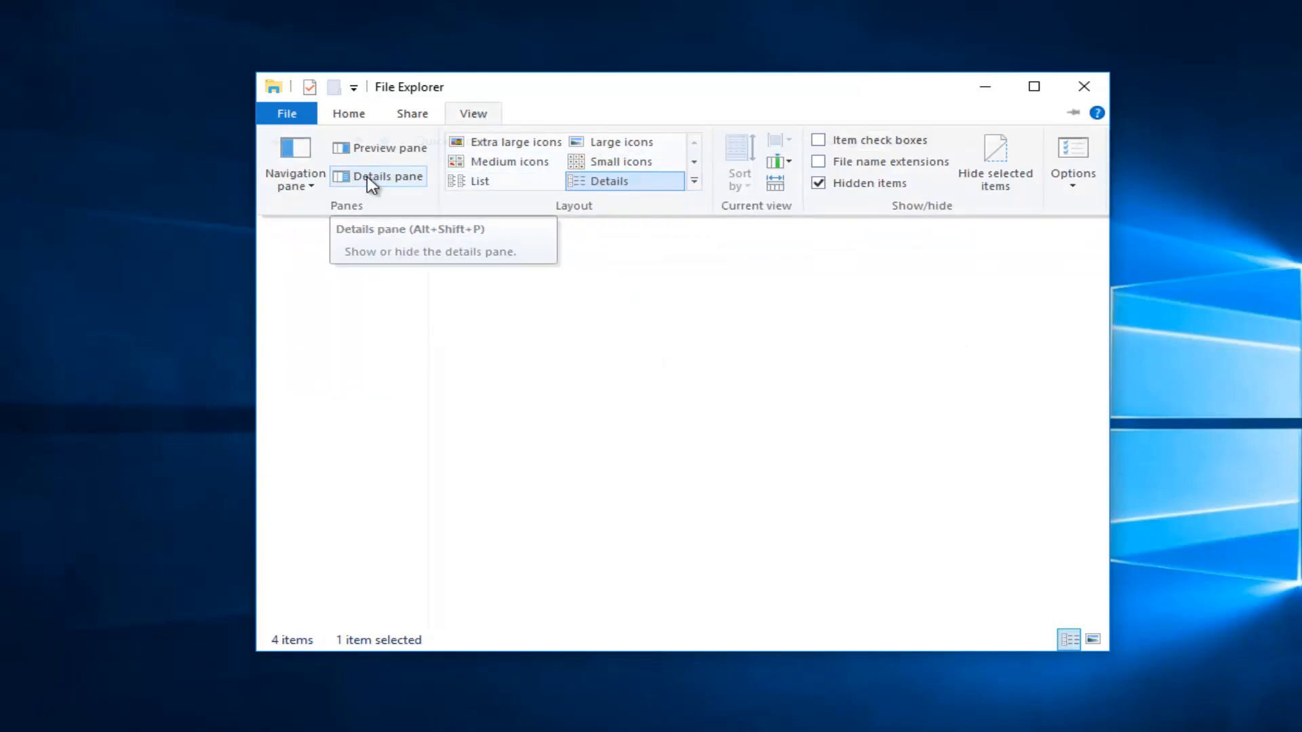
left_click(386, 177)
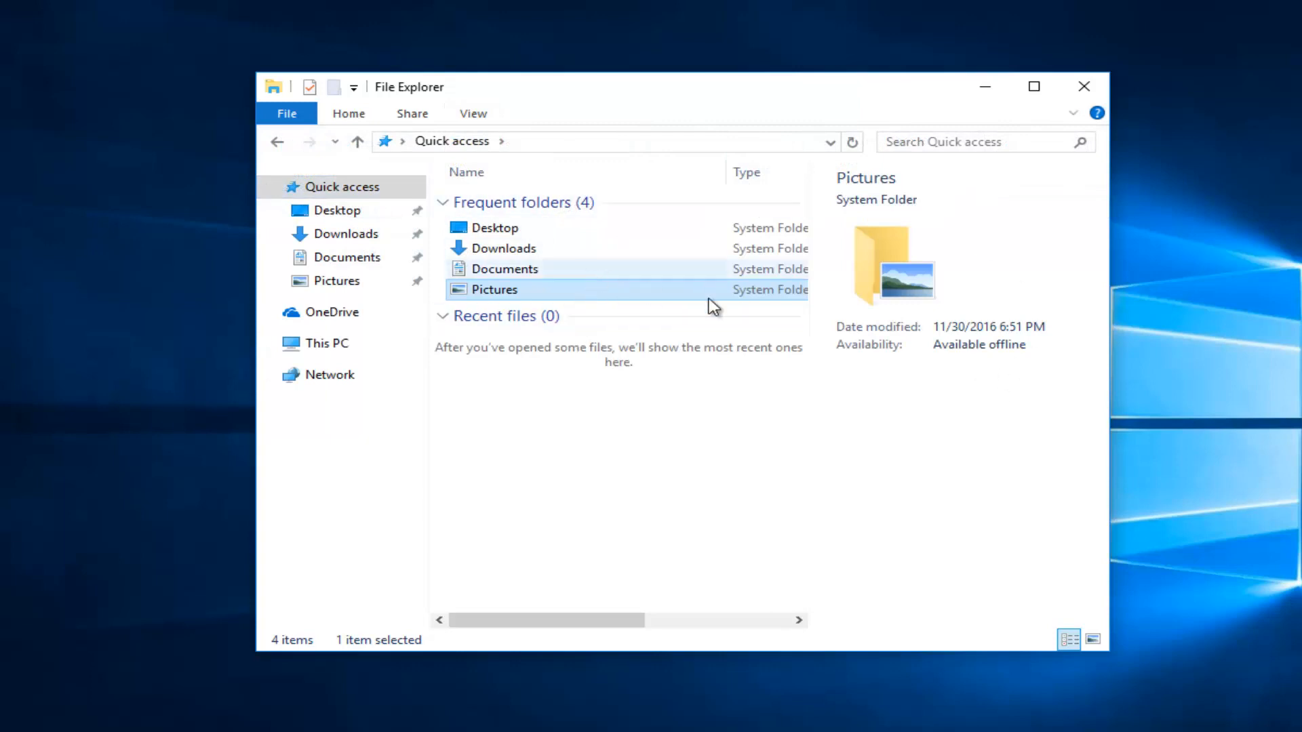
left_click(504, 268)
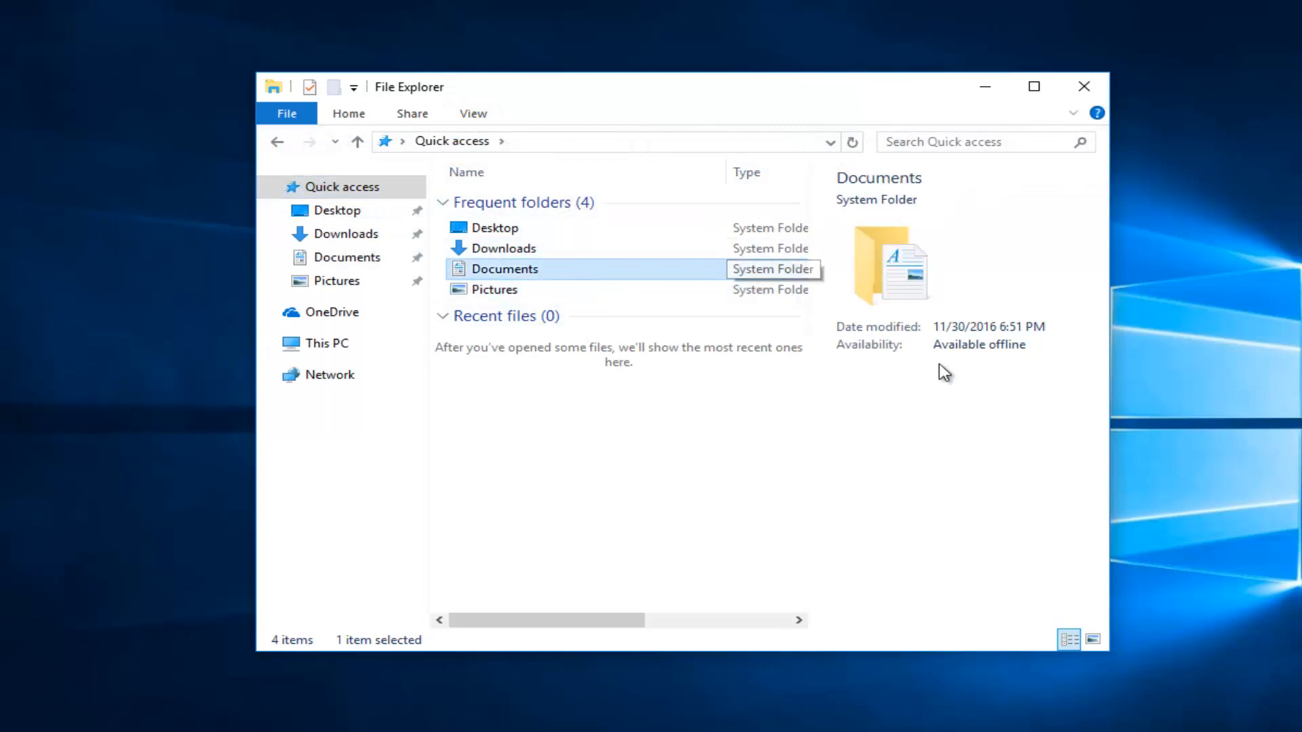
mouse_move(540, 248)
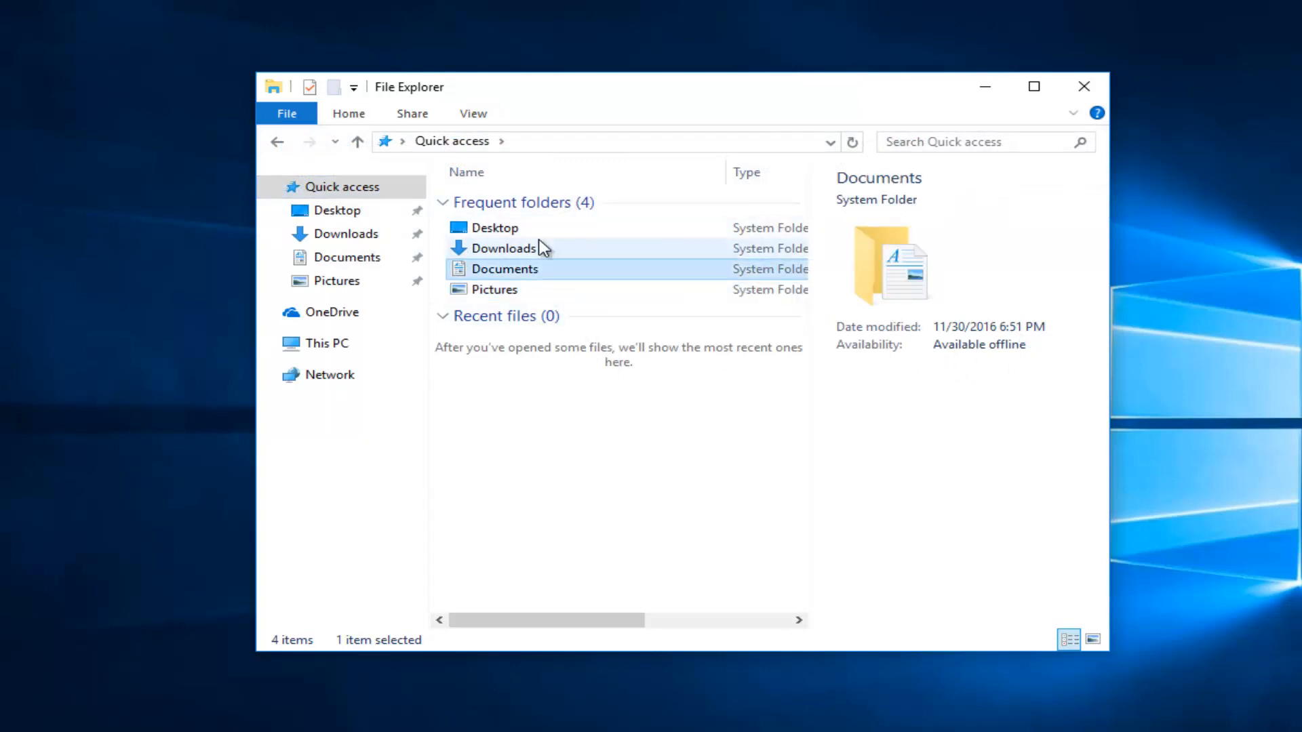
left_click(494, 228)
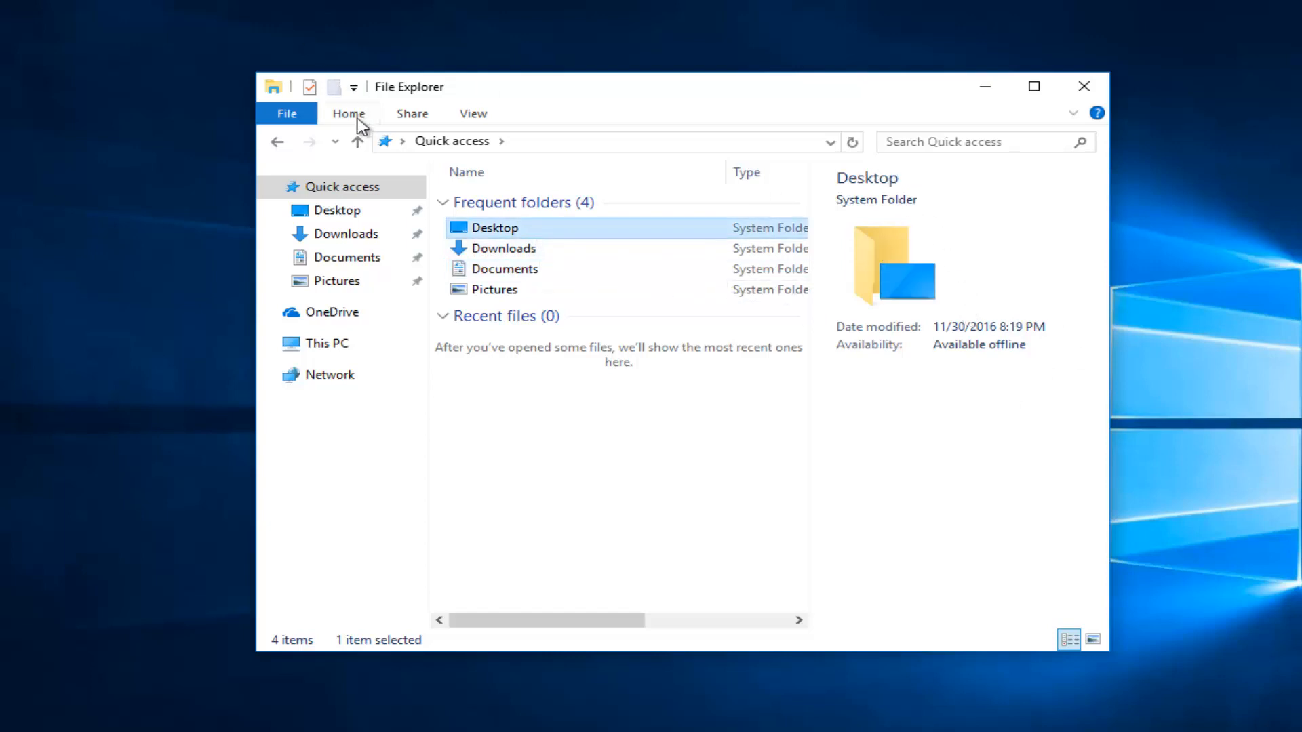
left_click(349, 114)
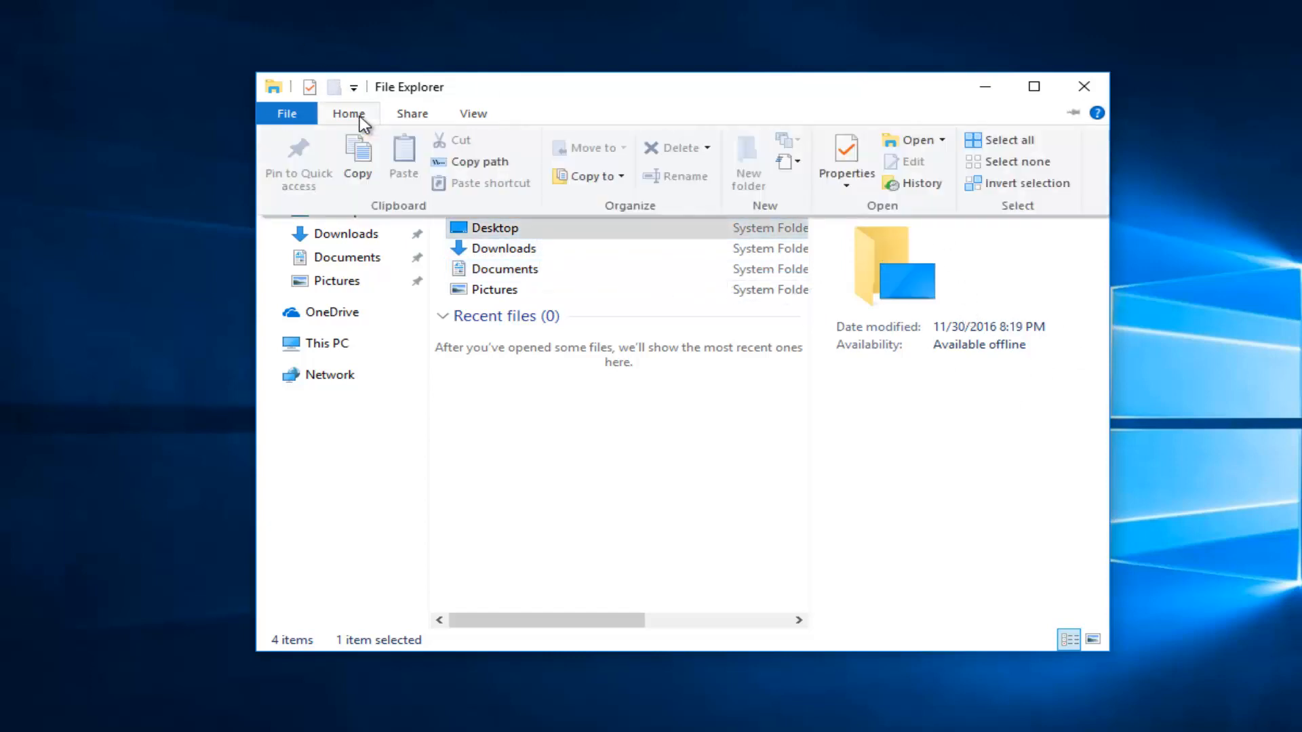
left_click(411, 114)
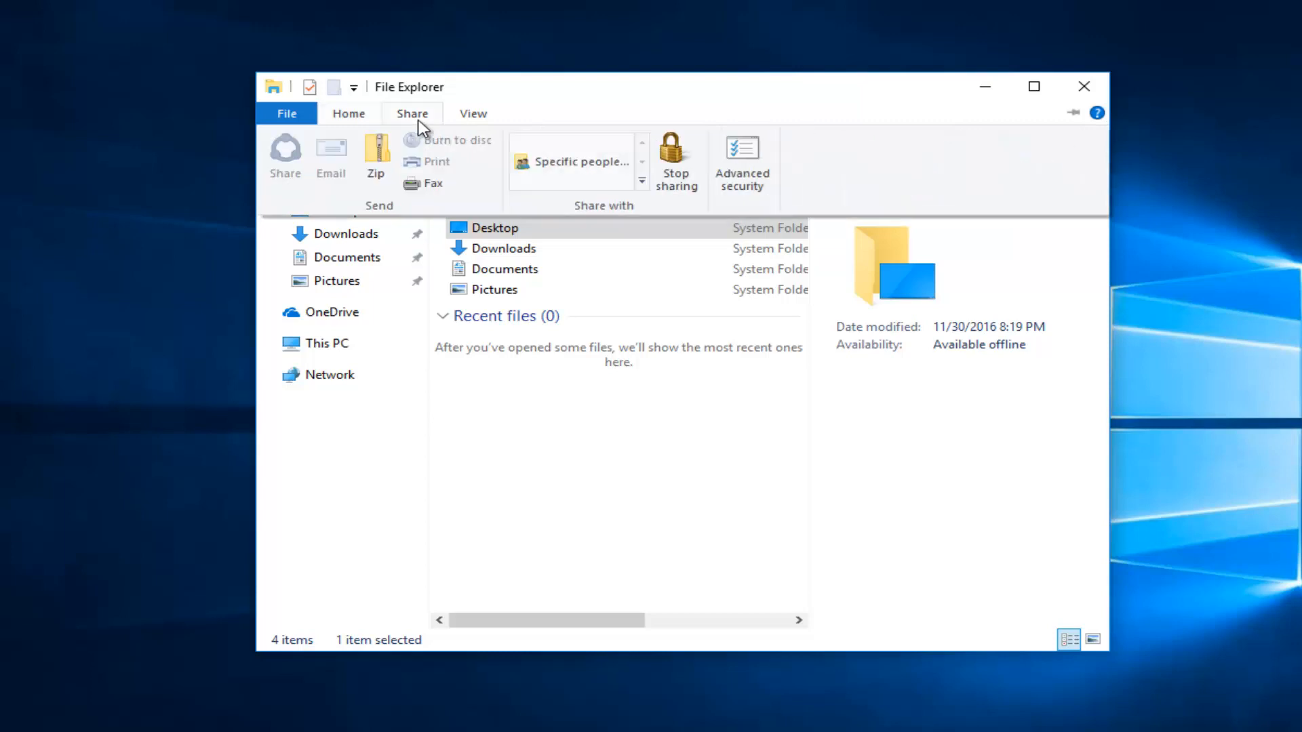
- Switch to the Preview pane, select Downloads, and show the Share tab commands
left_click(473, 113)
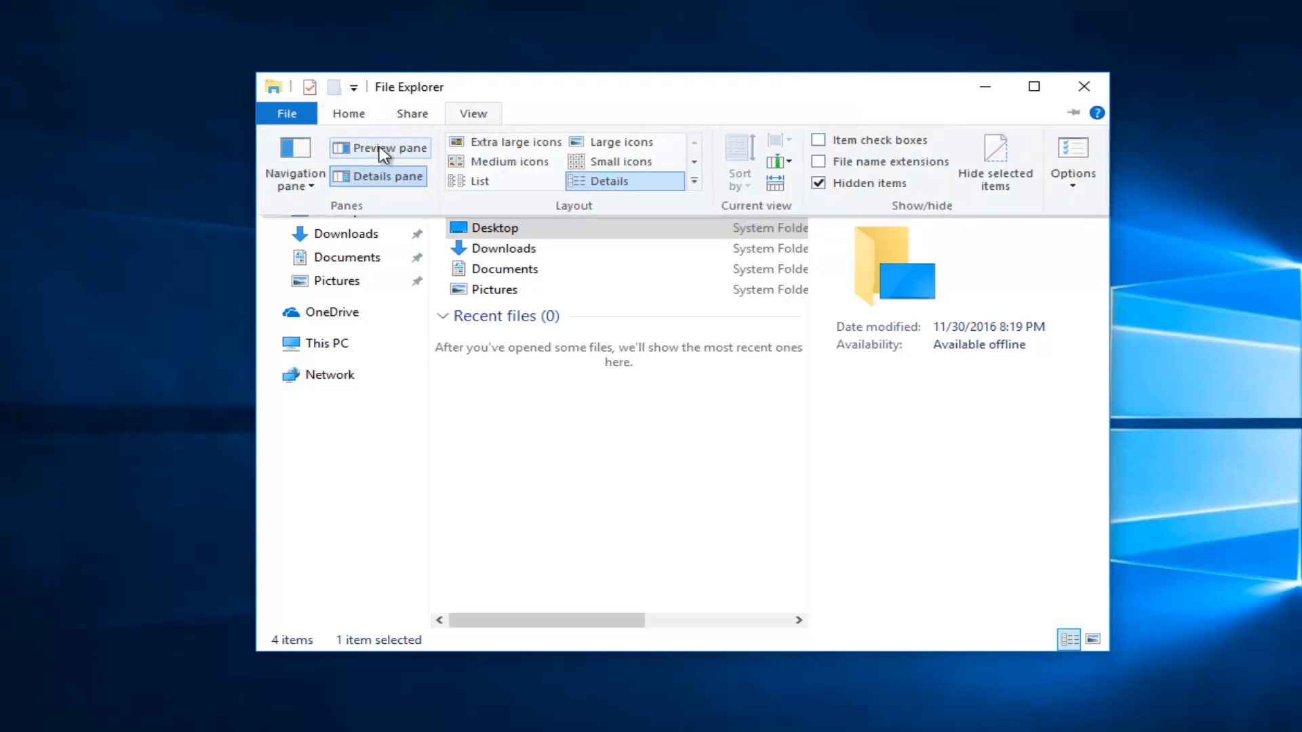
left_click(379, 147)
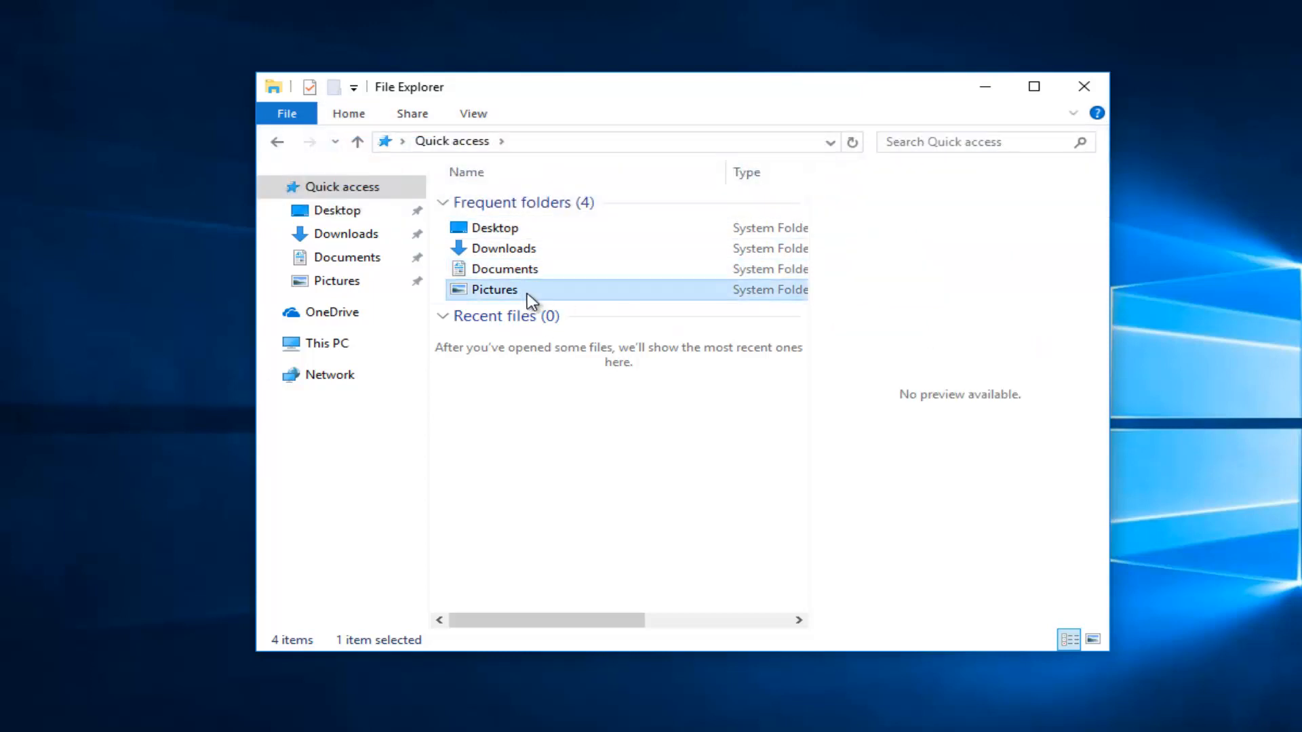
left_click(503, 248)
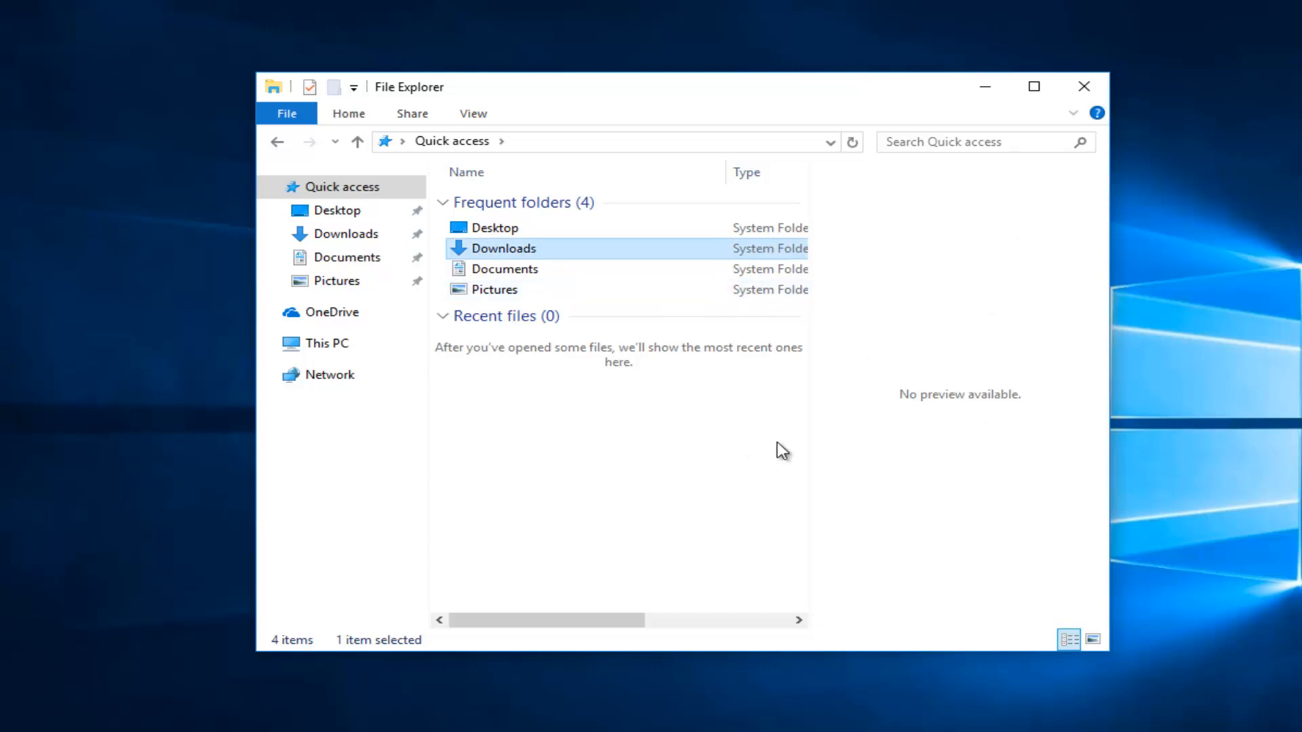
mouse_move(633, 320)
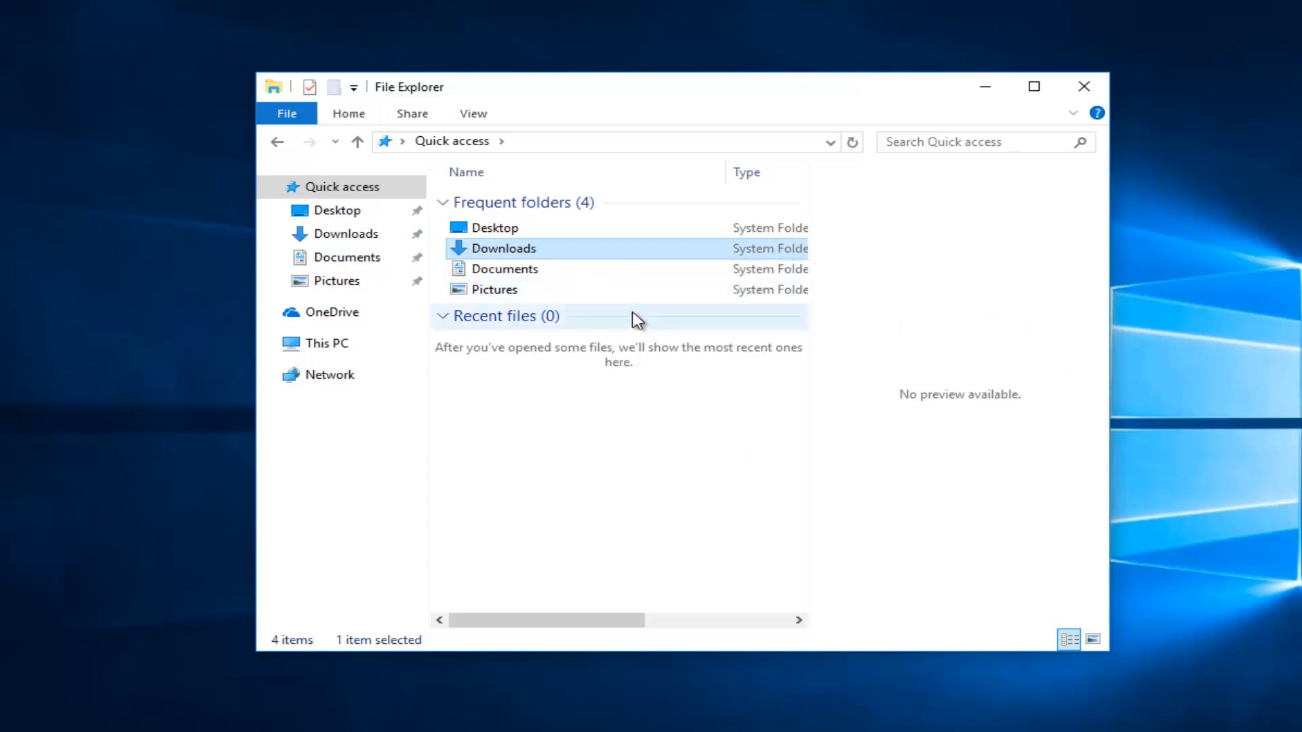
mouse_move(850, 371)
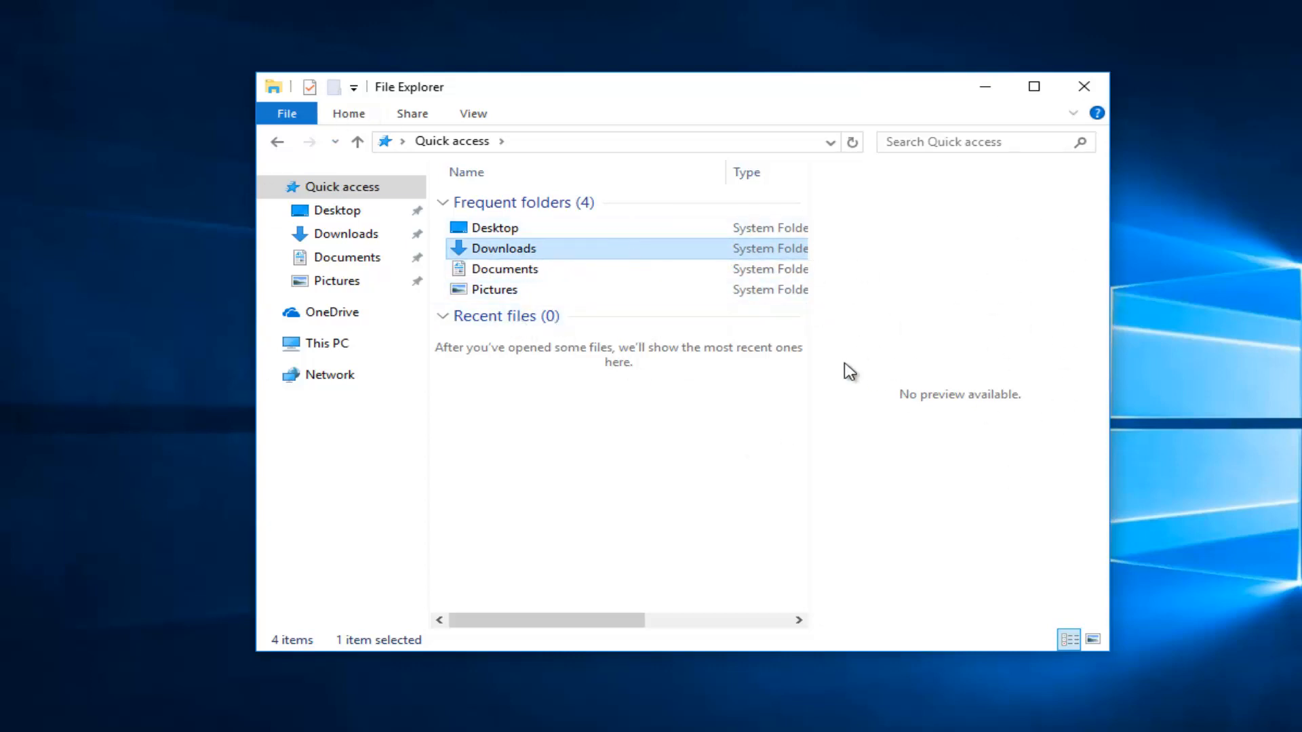
left_click(411, 114)
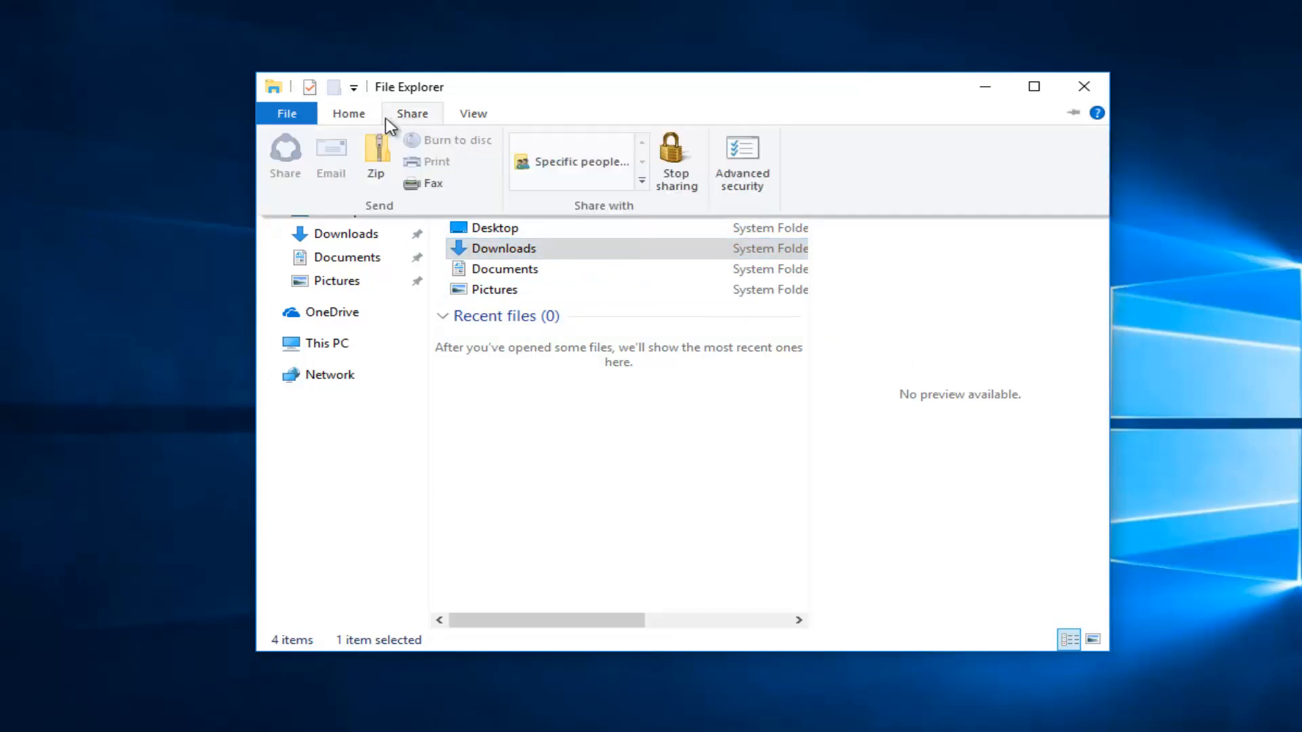
- Open File History for the selected Downloads folder from the Home tab
left_click(348, 113)
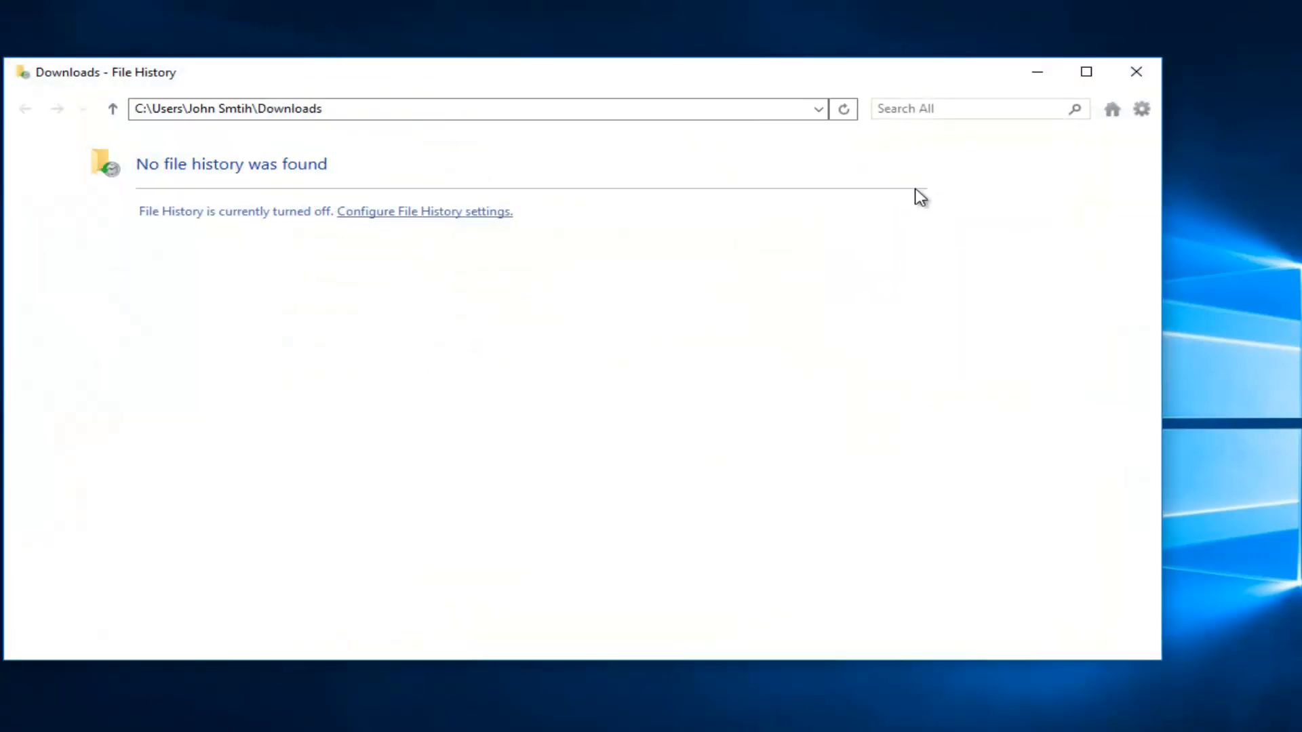
mouse_move(305, 310)
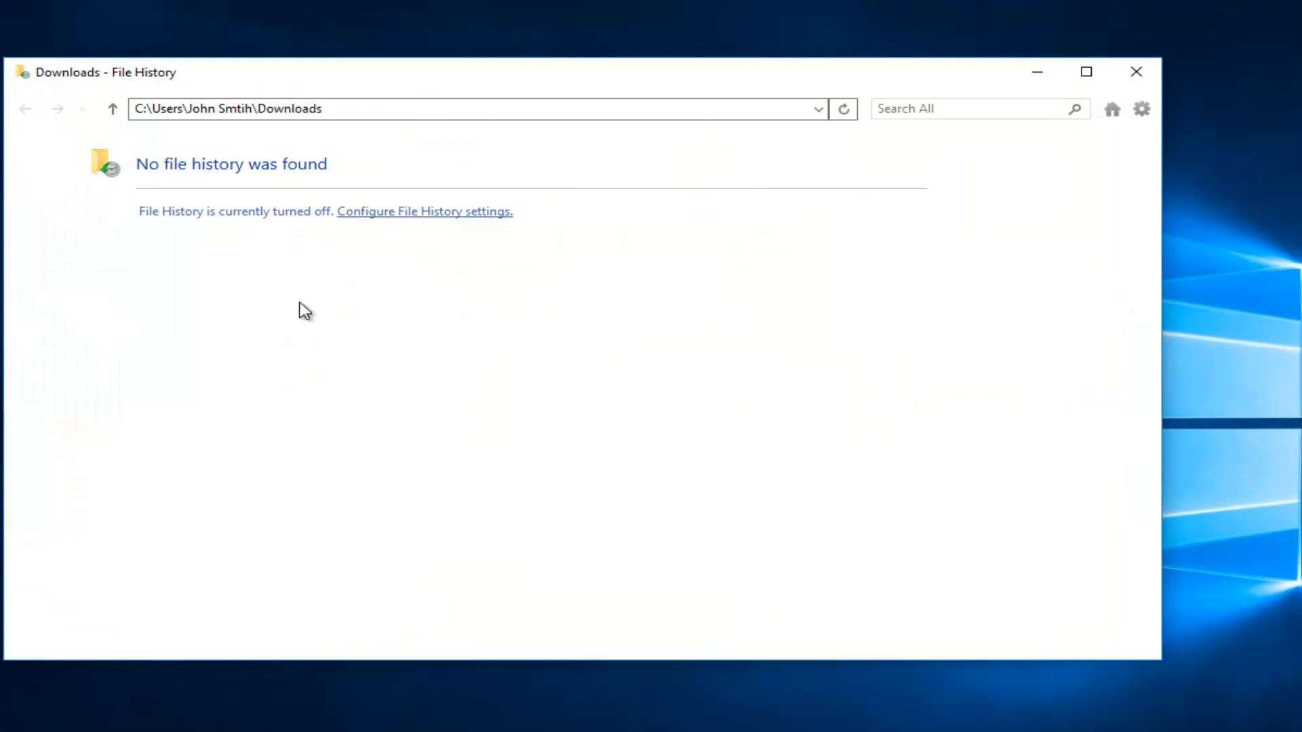
mouse_move(1134, 83)
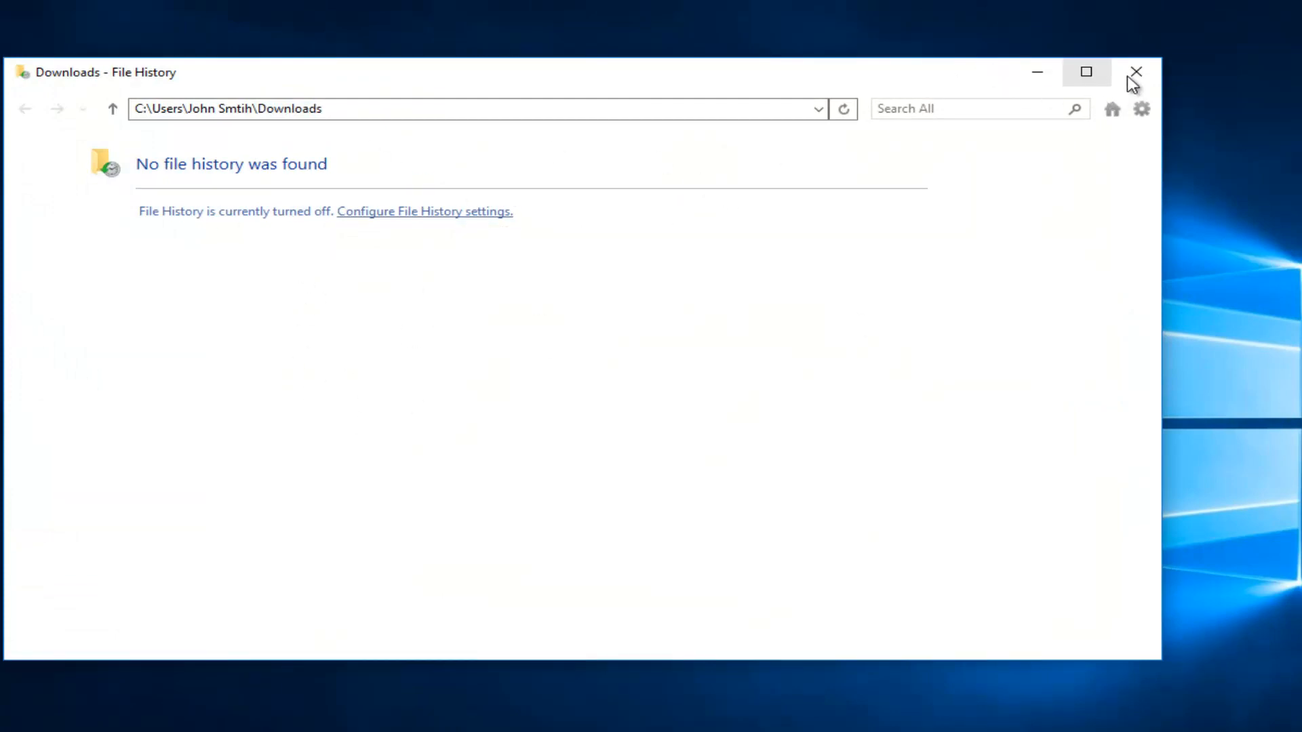
- Close File History and open the empty Downloads folder from the navigation pane
left_click(1136, 73)
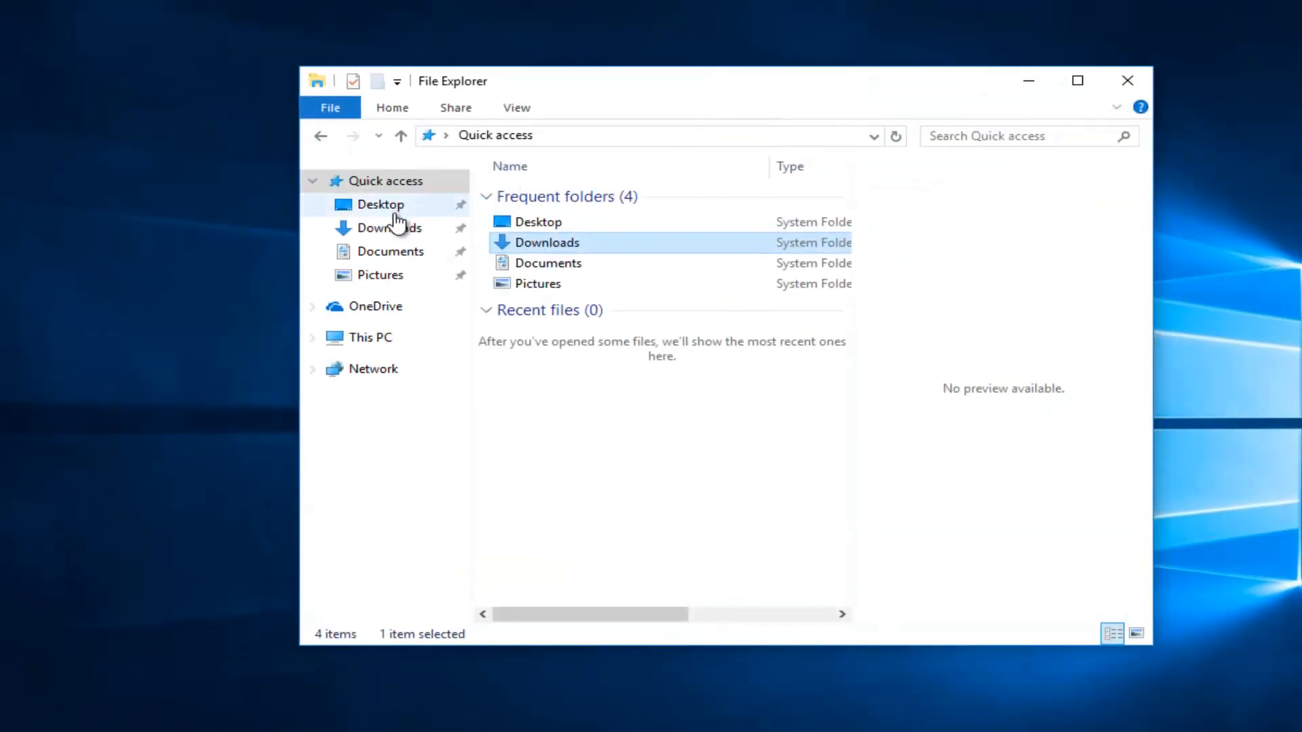
double_click(546, 243)
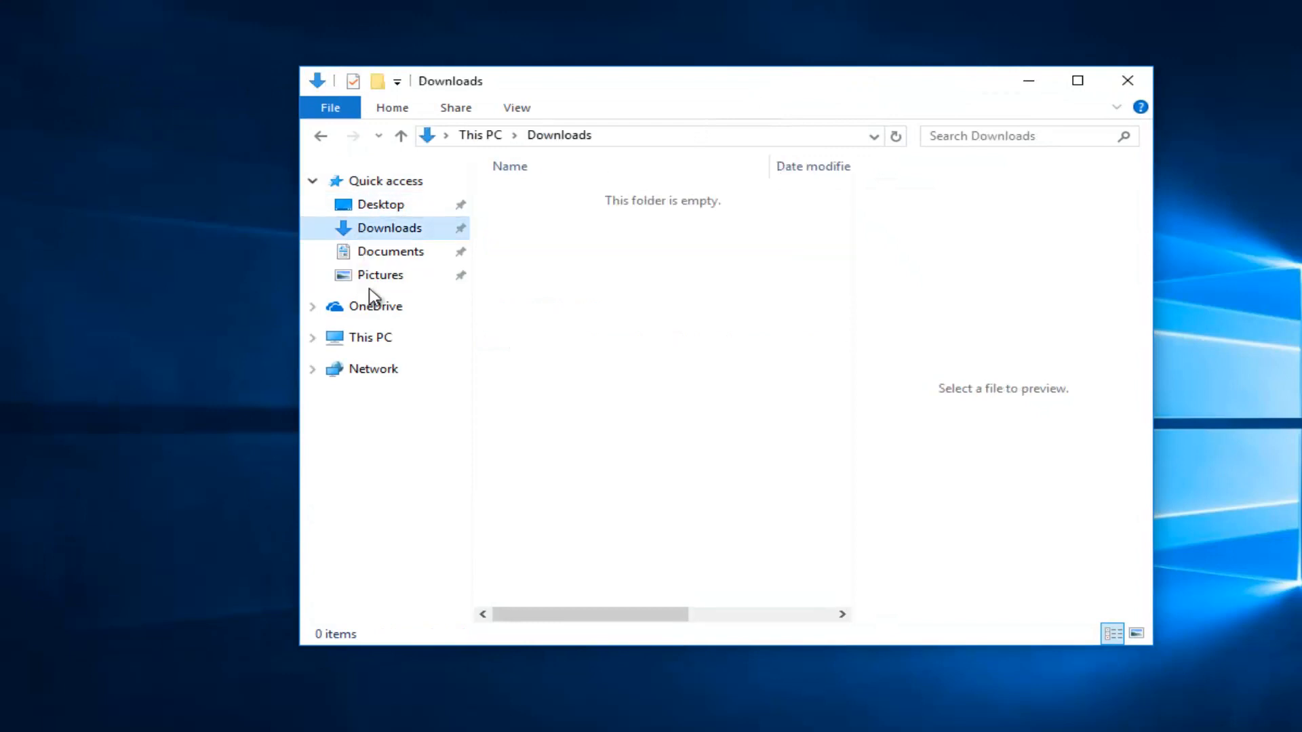
mouse_move(1147, 351)
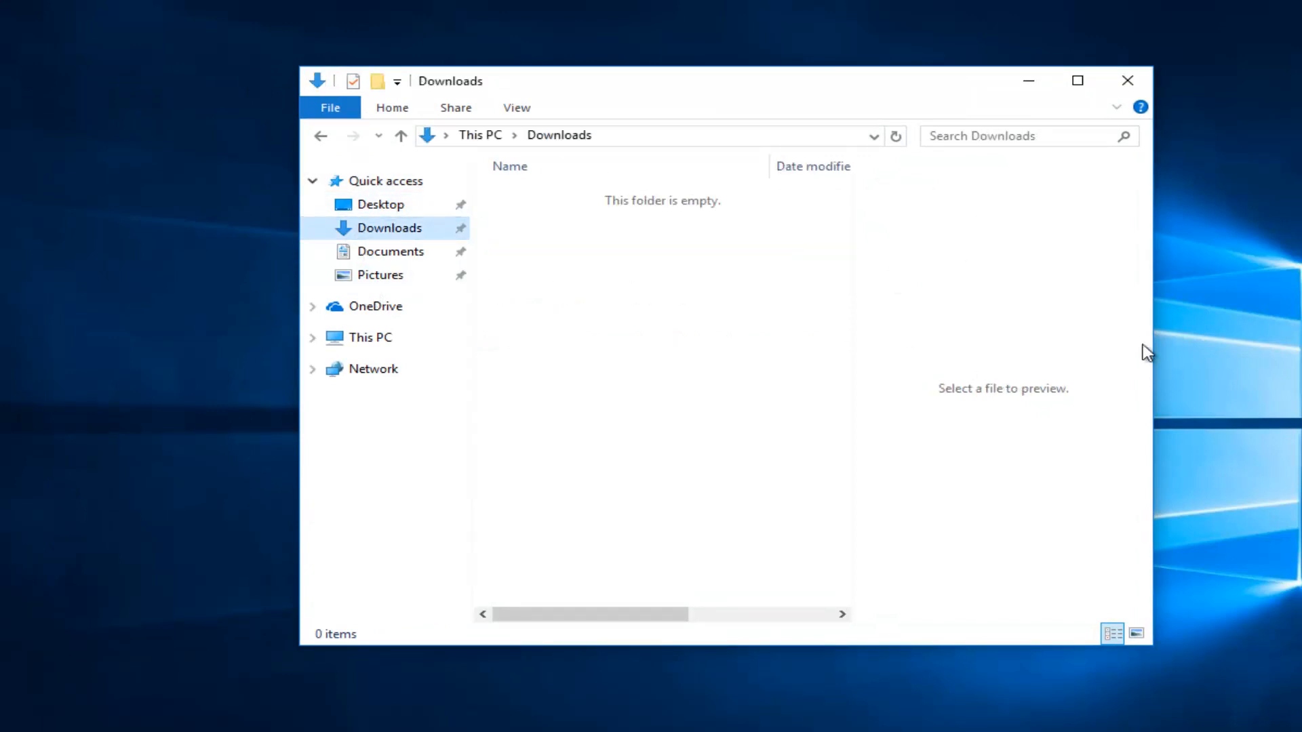